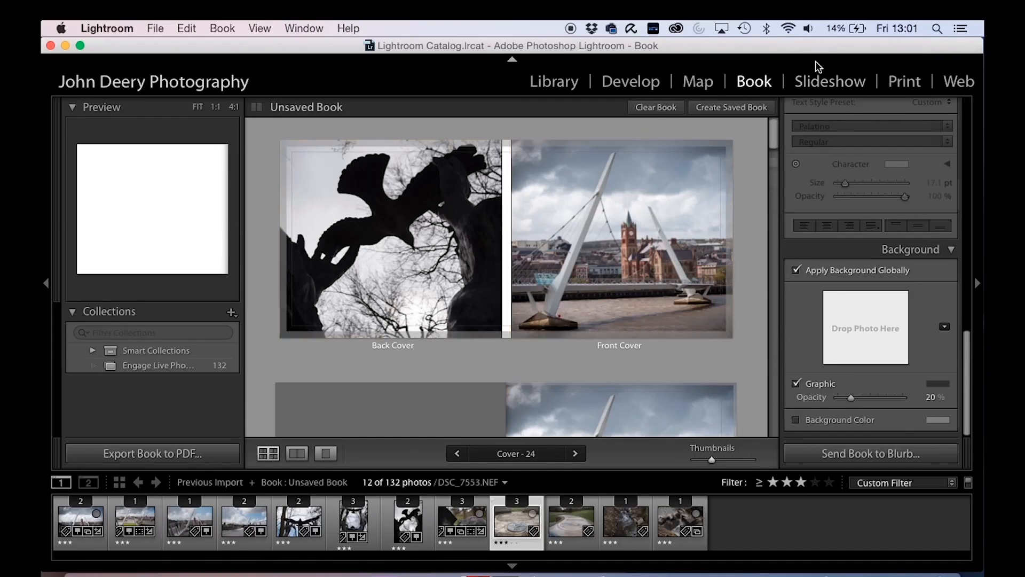
mouse_move(844, 85)
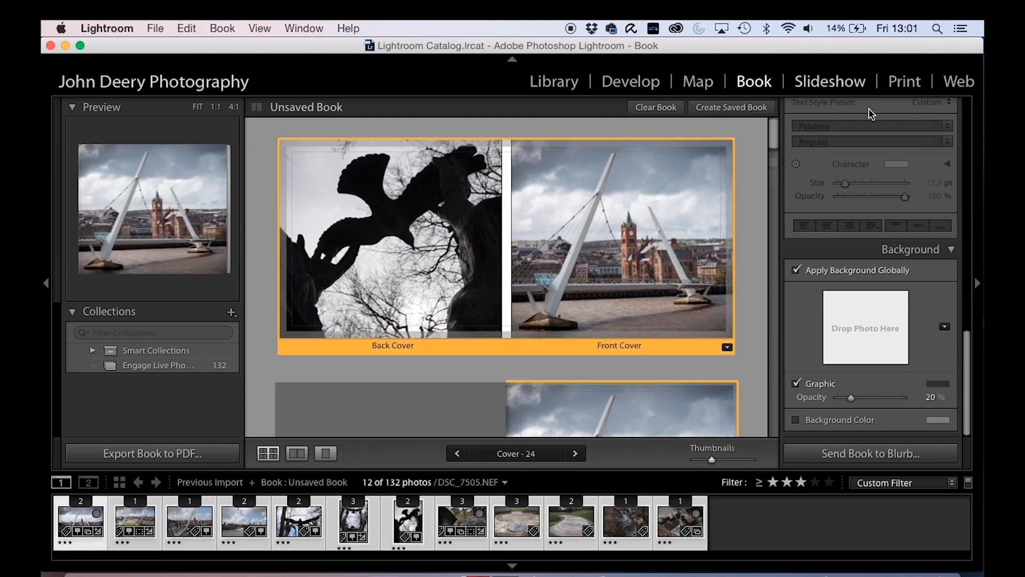
mouse_move(850, 83)
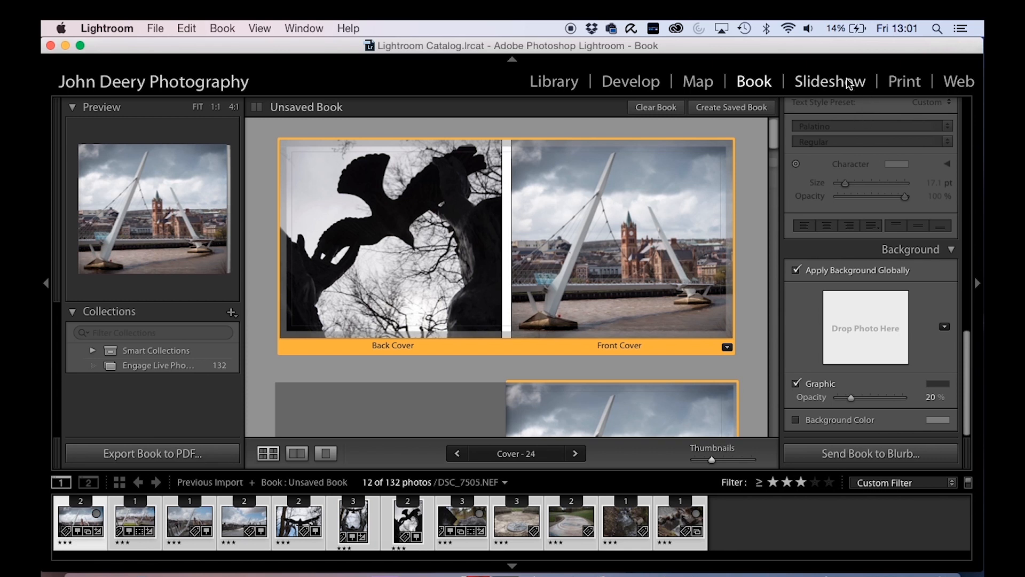
- Switch to the Slideshow module with the twelve three-star photos selected
click(829, 82)
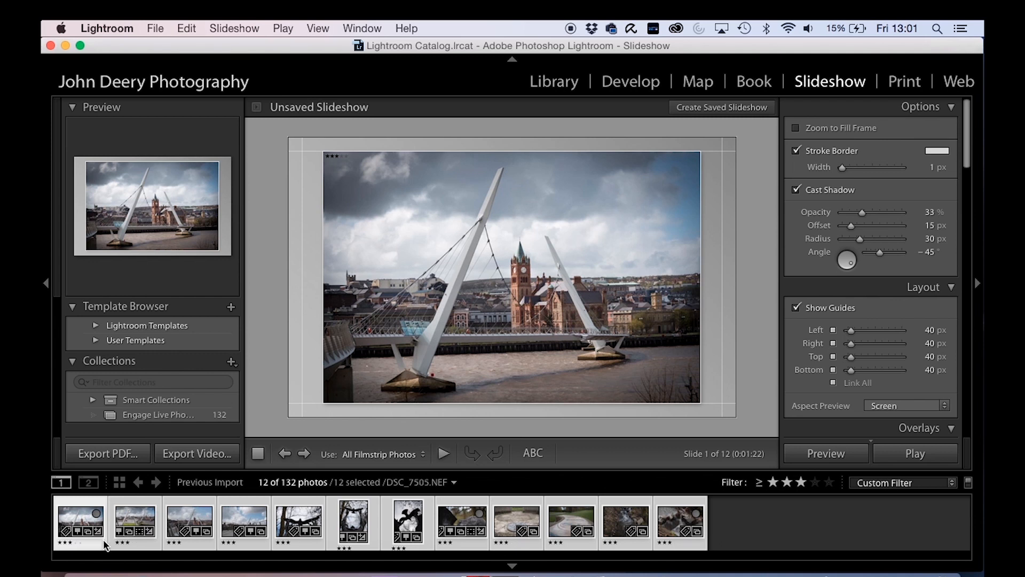
mouse_move(848, 103)
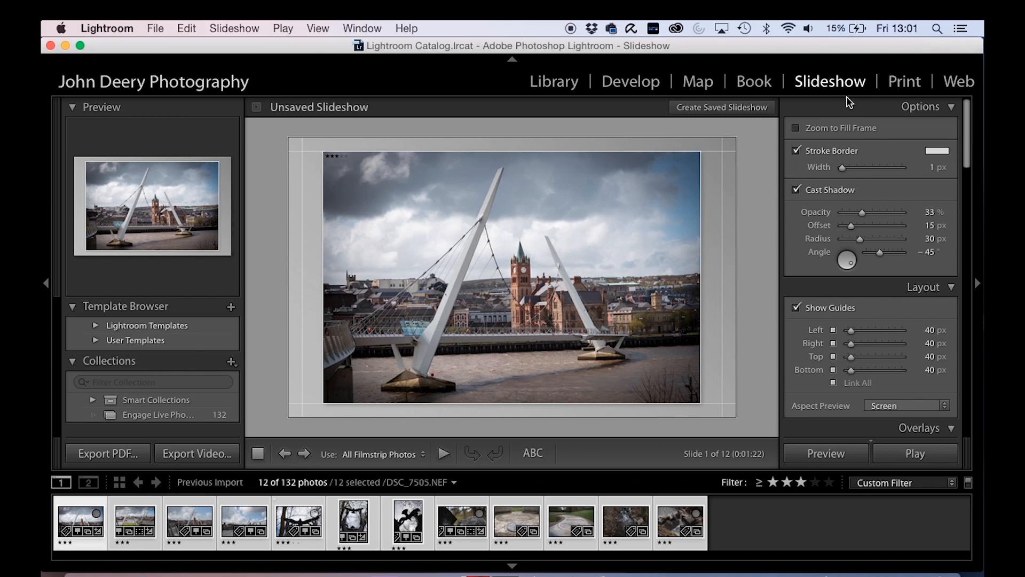
mouse_move(404, 150)
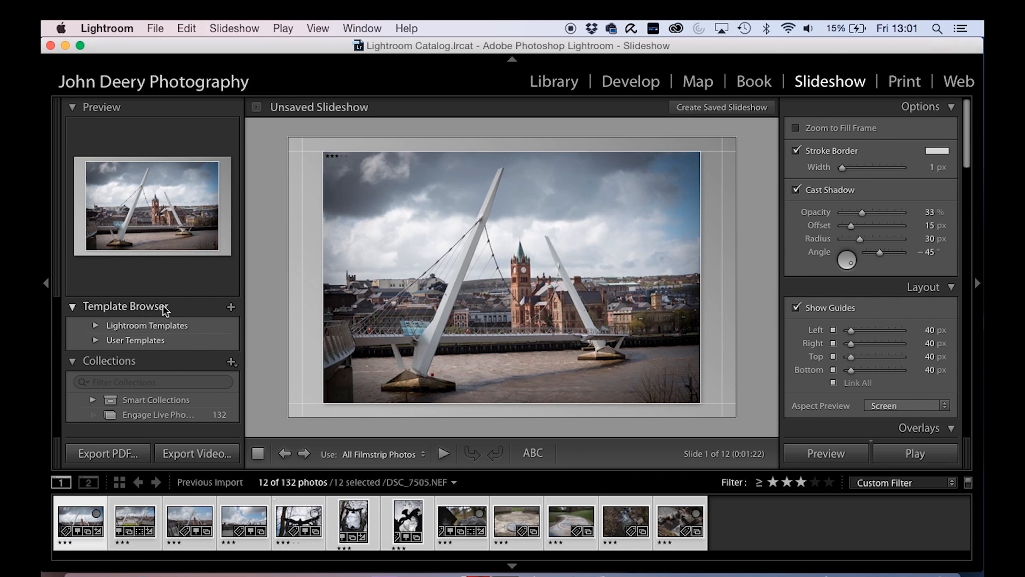
- Choose the built-in Crop To Fill template so the bridge photo fills the slide edge to edge
click(95, 324)
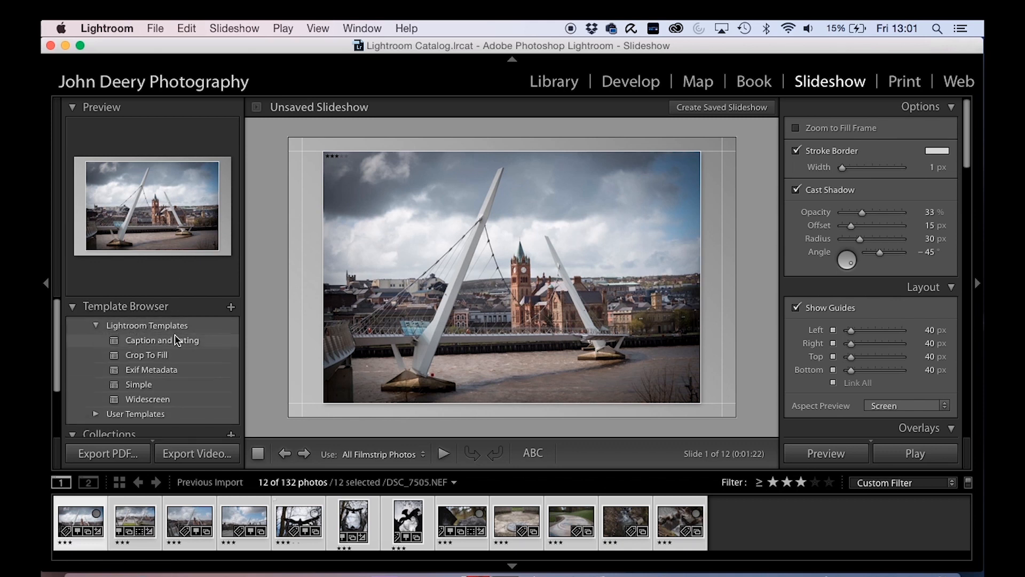
click(163, 341)
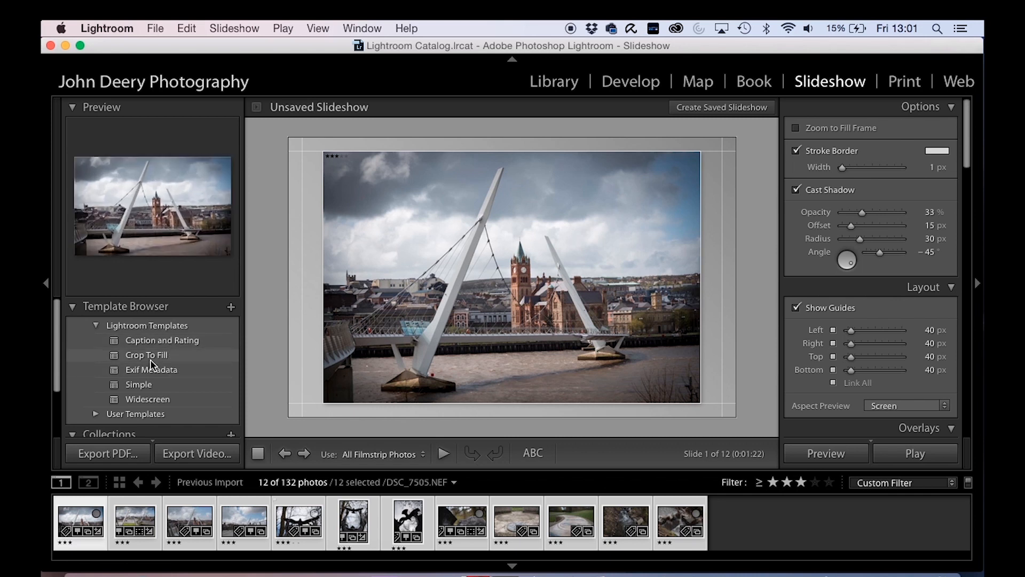
click(145, 354)
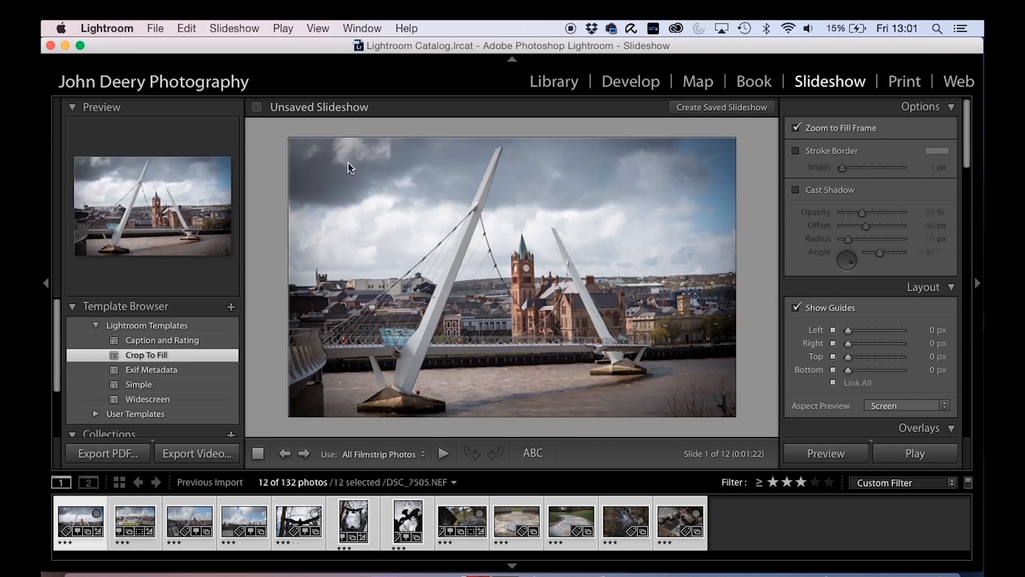
mouse_move(828, 155)
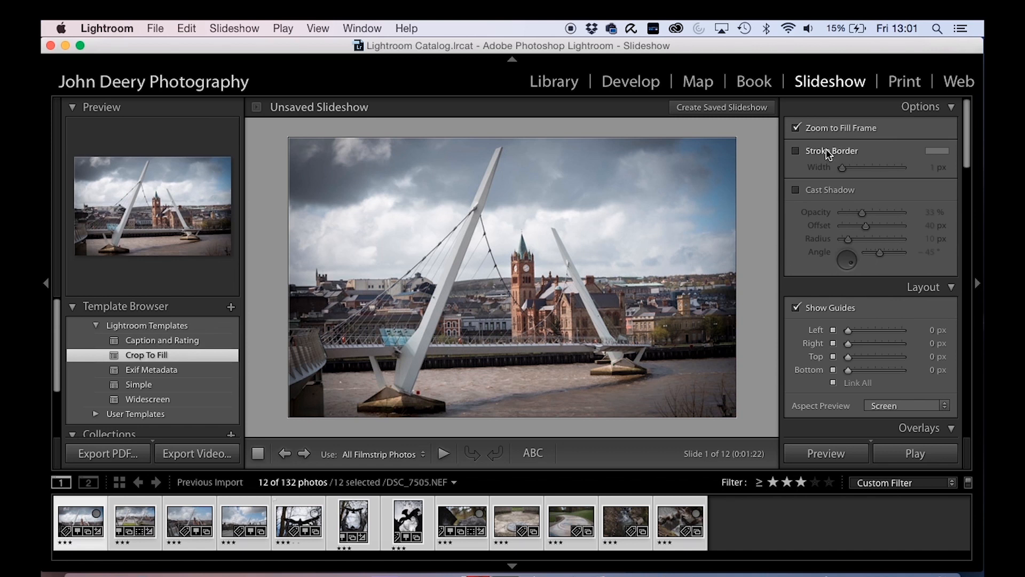
scroll(down, 3)
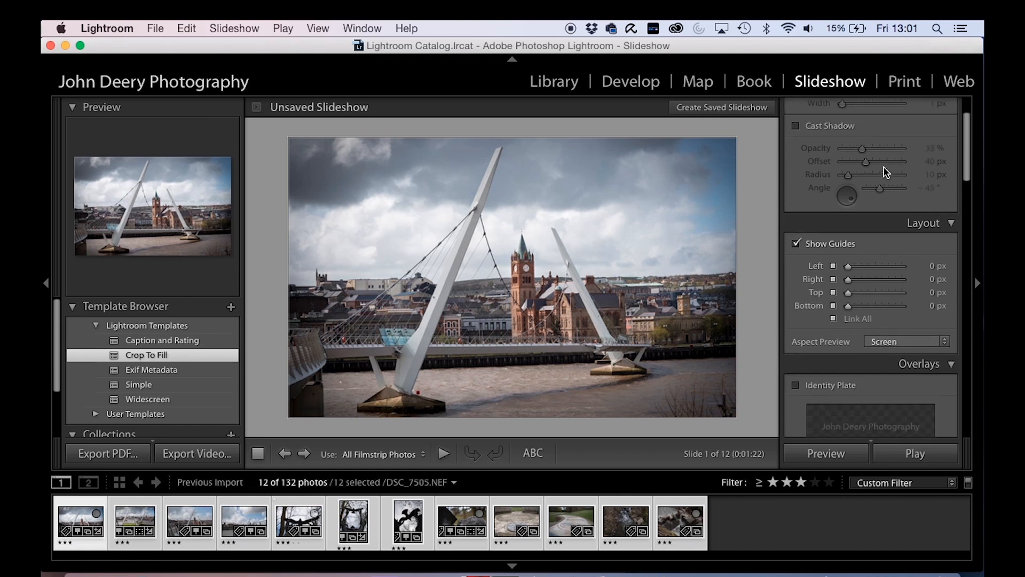
scroll(down, 3)
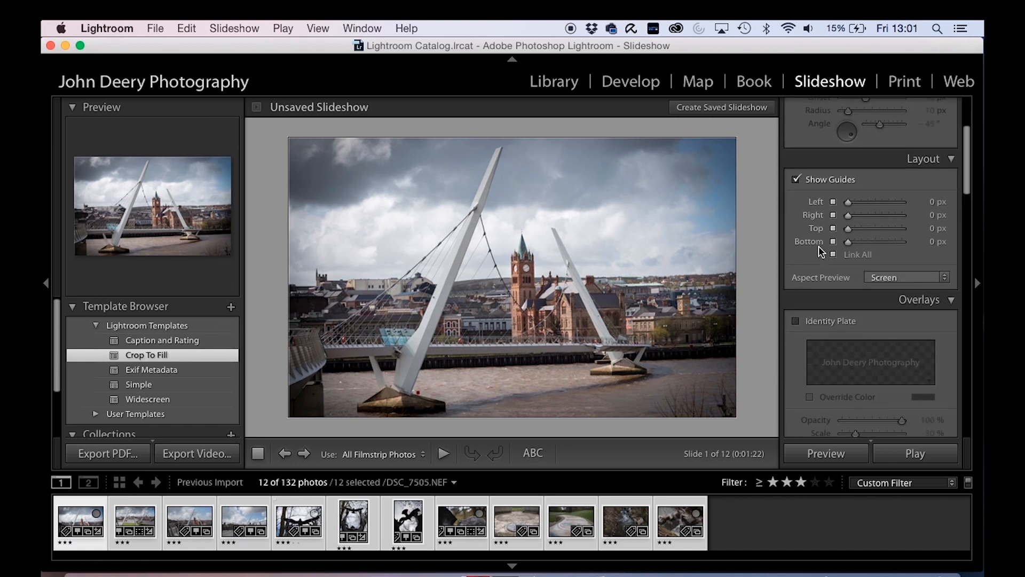
mouse_move(941, 222)
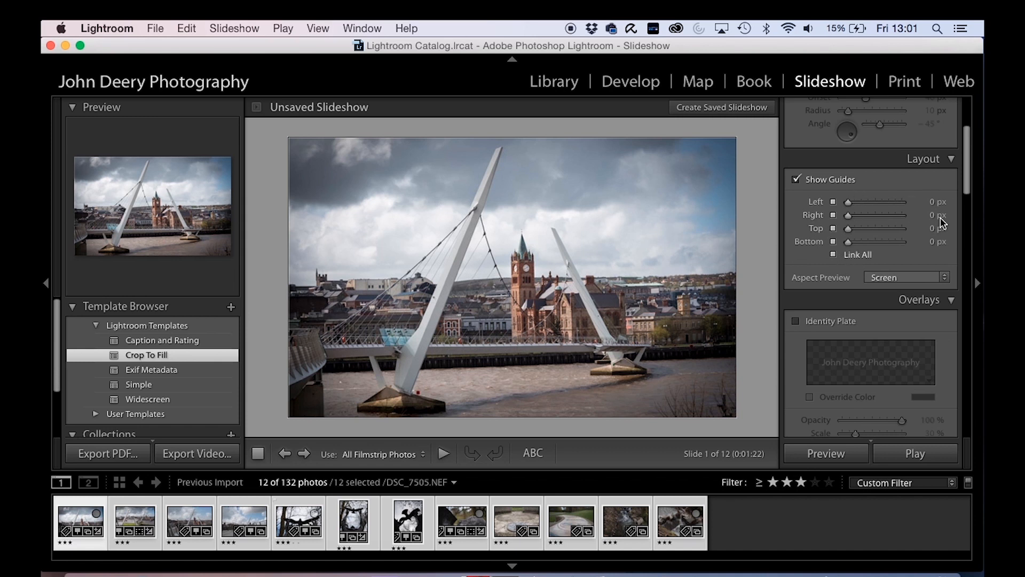
mouse_move(840, 245)
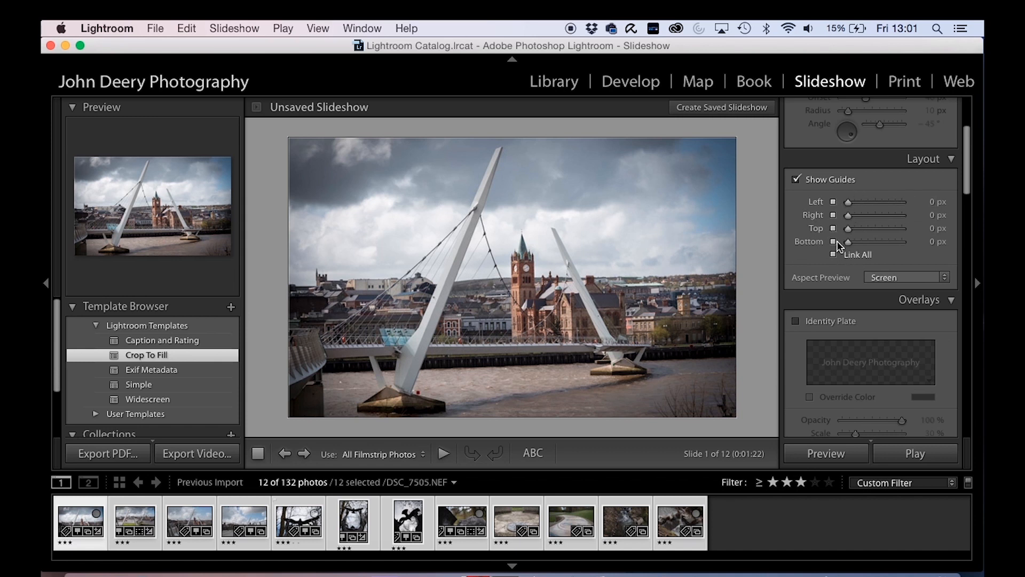
scroll(down, 3)
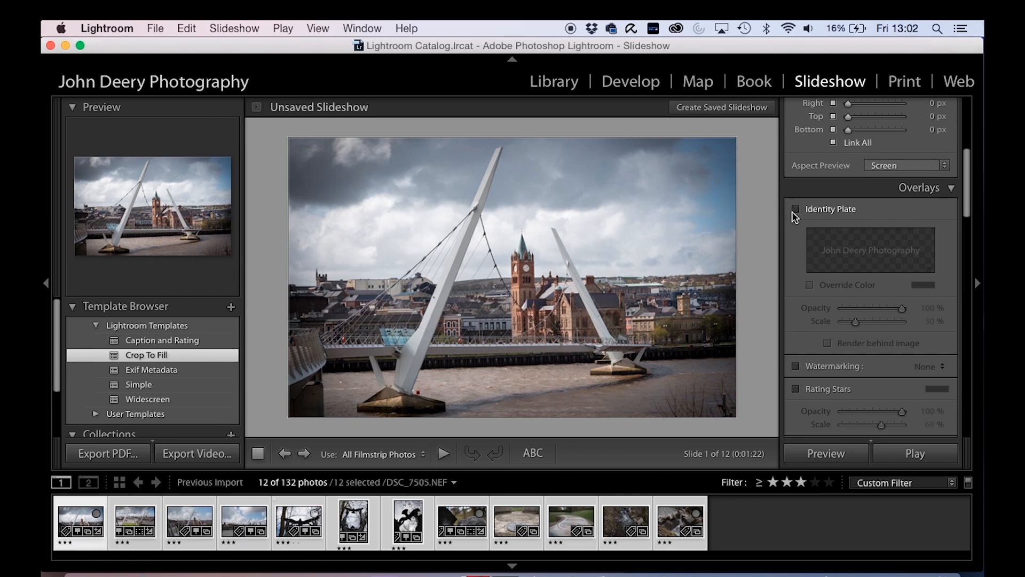
- Turn on the Identity Plate overlay showing 'John Deery Photography' in the top-left corner
click(796, 210)
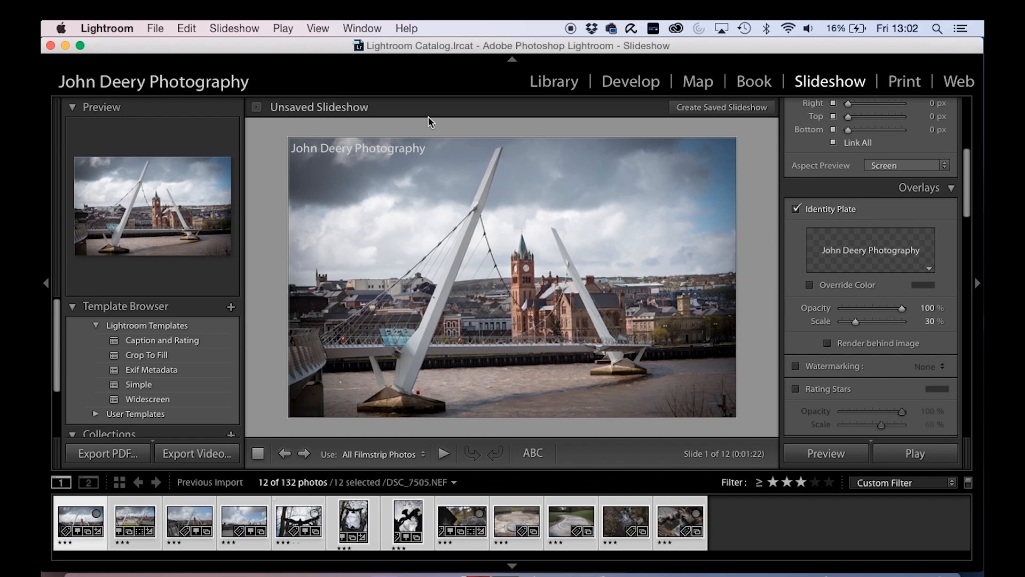
click(107, 28)
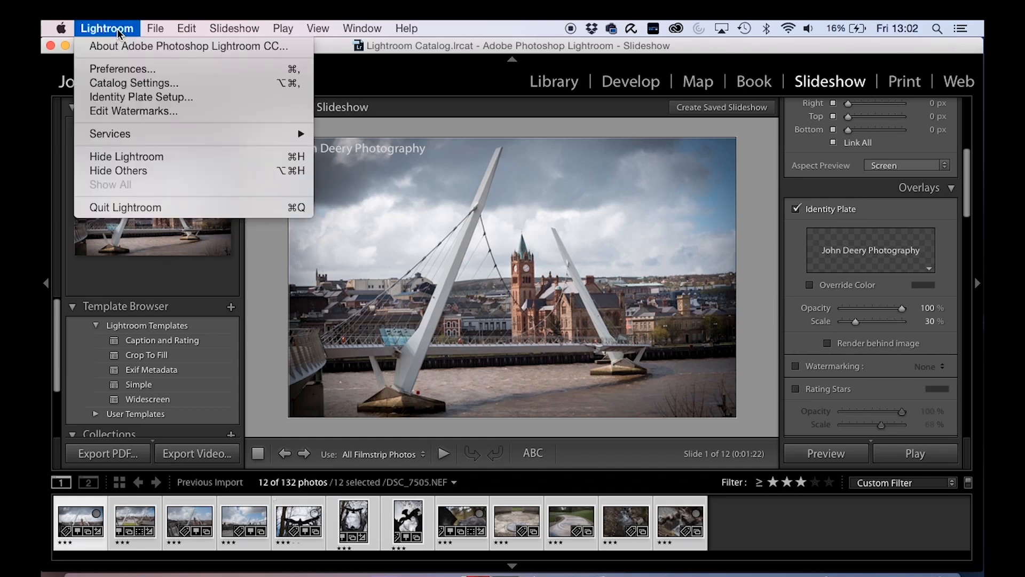
mouse_move(140, 97)
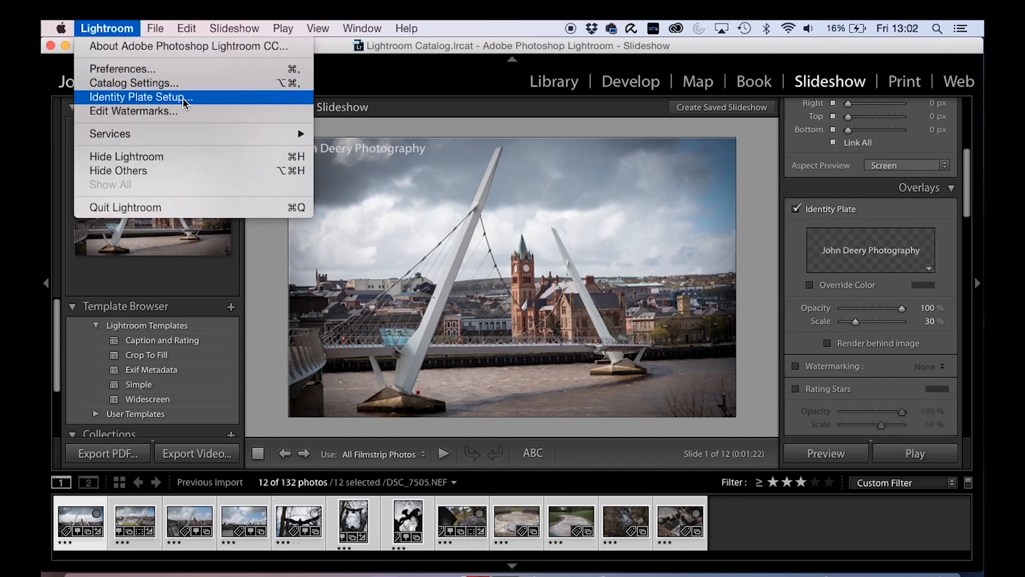
- Set the identity plate text to Orator Std at size 18 in the Identity Plate Editor
click(144, 97)
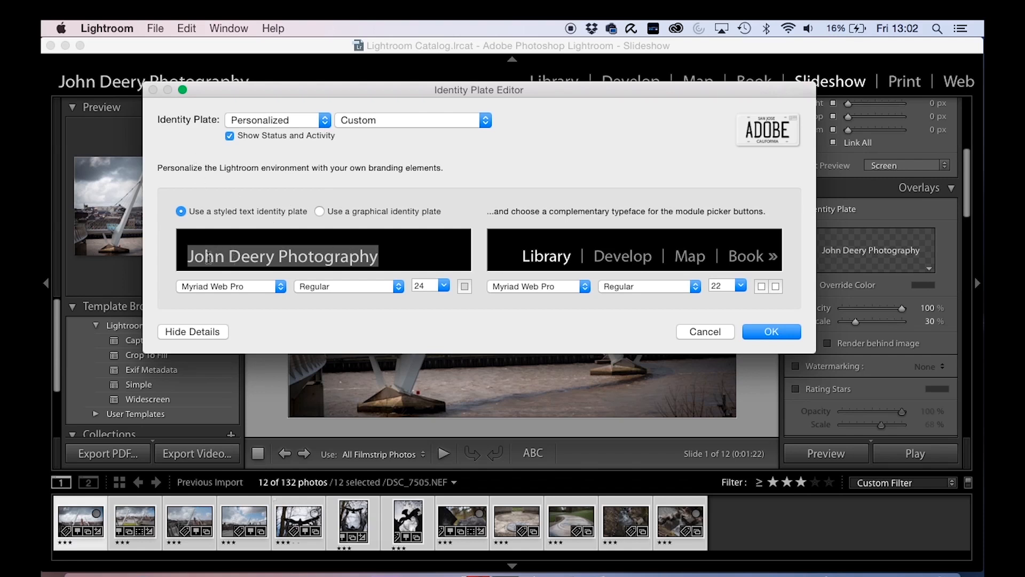
click(410, 257)
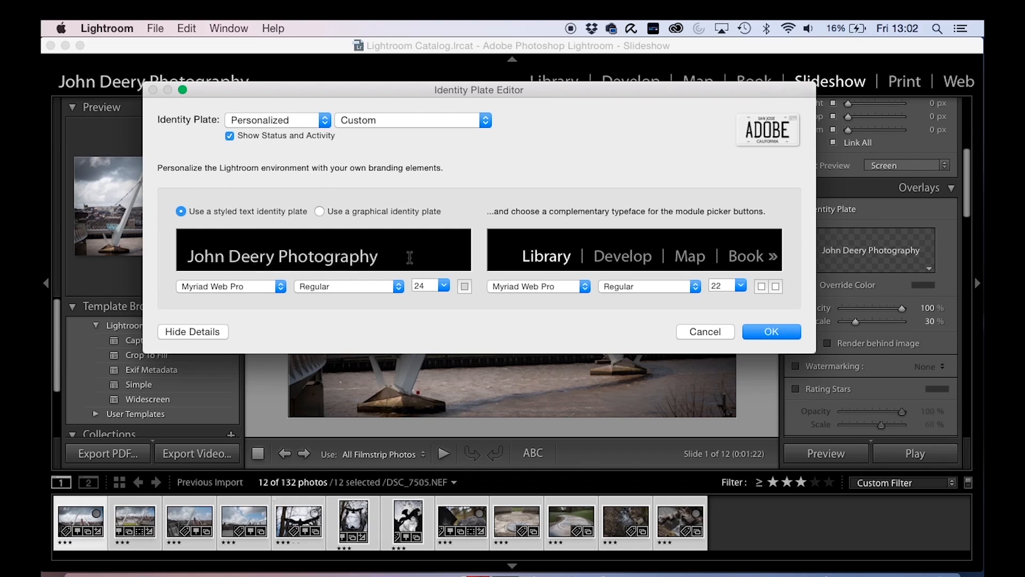
triple_click(289, 256)
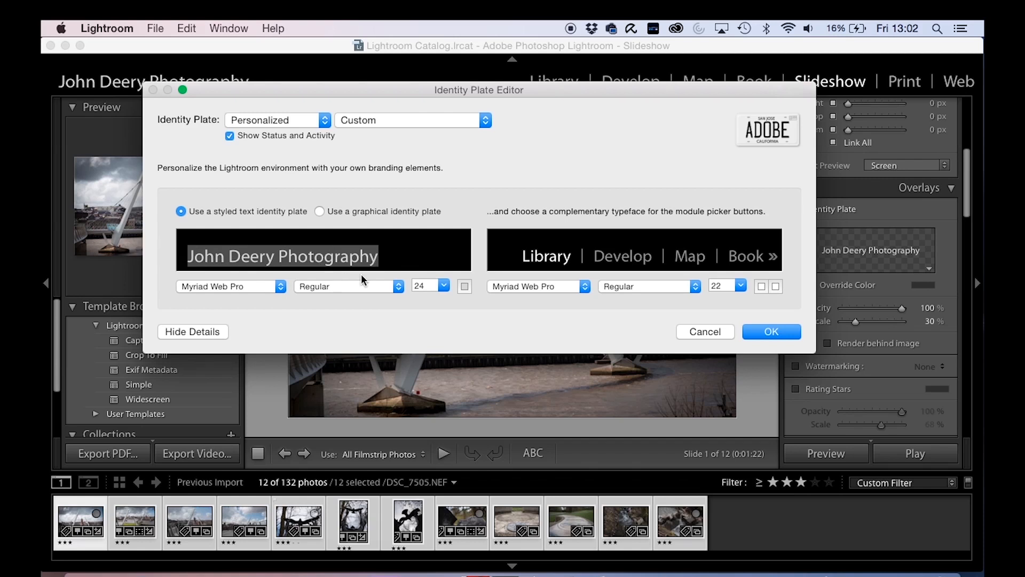
mouse_move(284, 292)
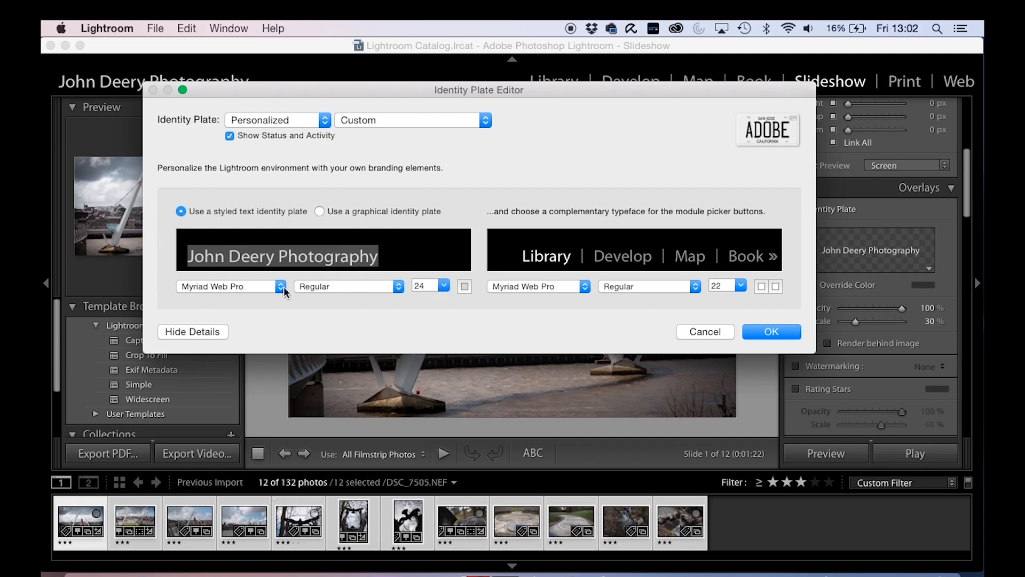
click(280, 286)
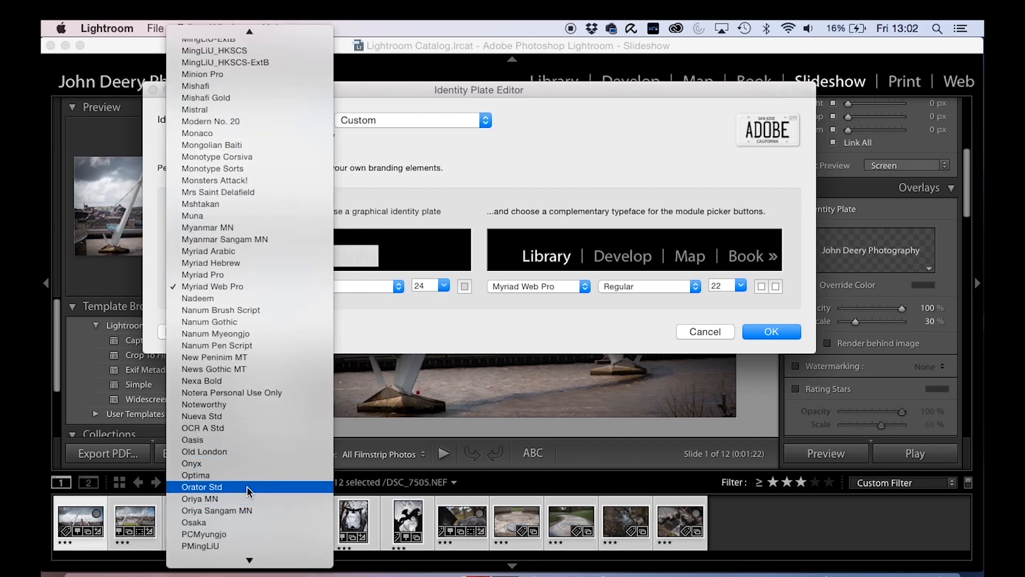
click(201, 486)
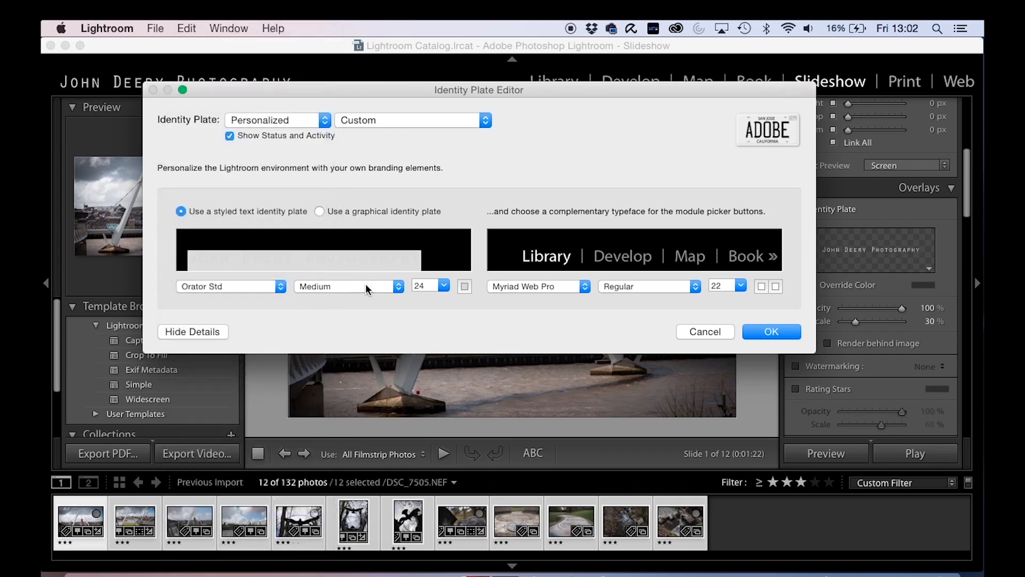
click(443, 287)
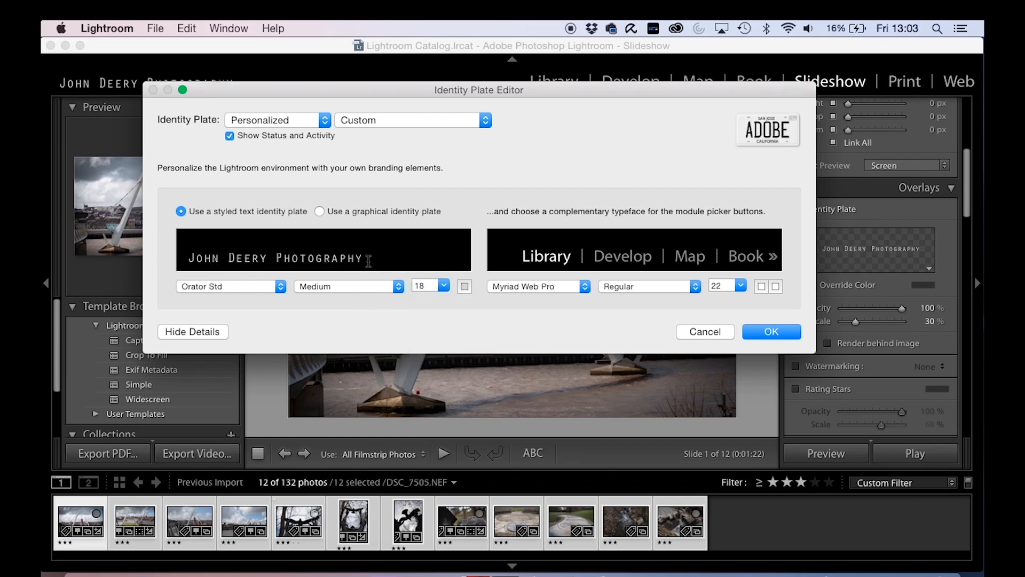
- Colour the identity plate text dark blue and confirm the change
click(464, 286)
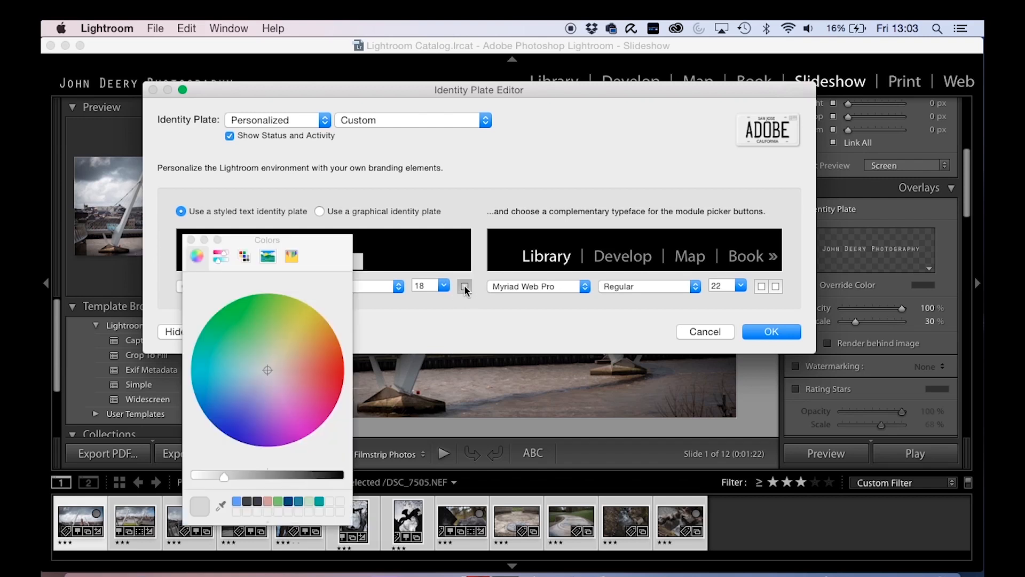
click(227, 408)
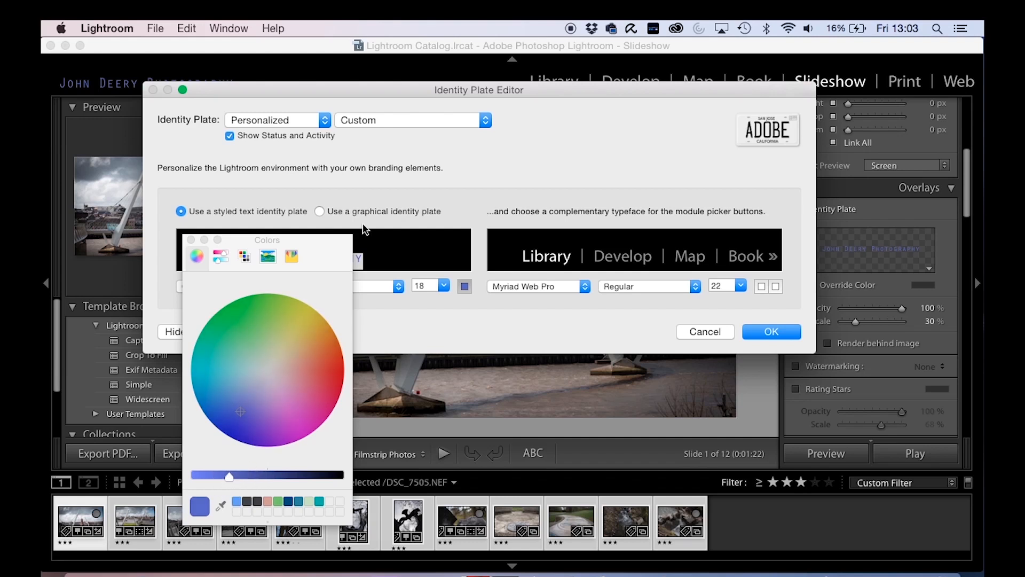
click(243, 380)
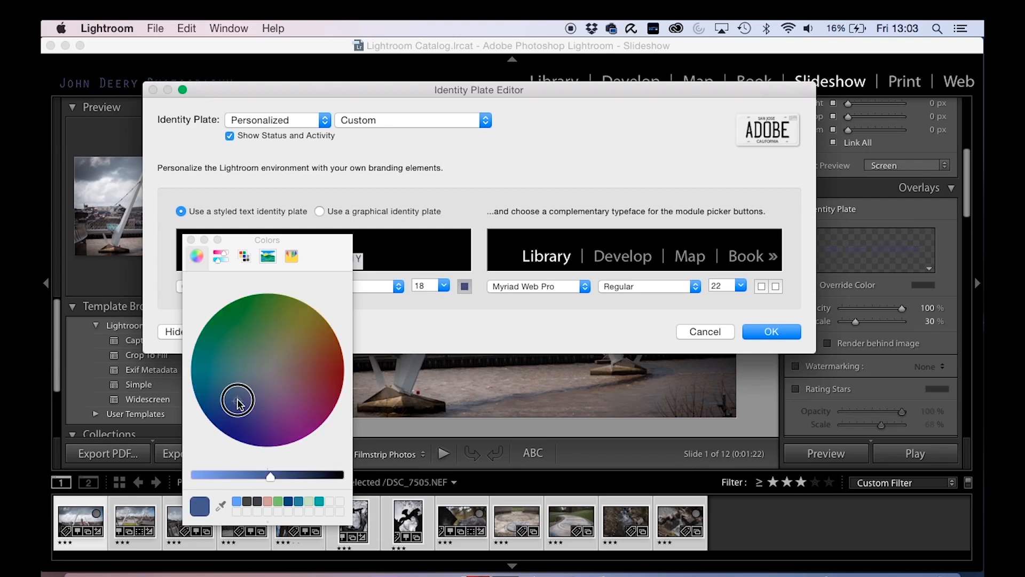
click(771, 331)
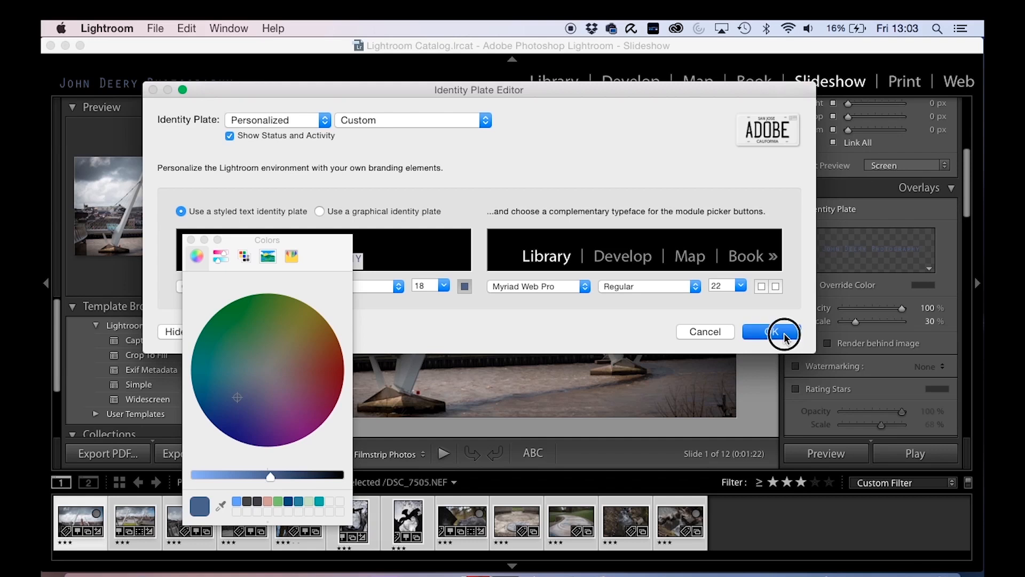
click(774, 331)
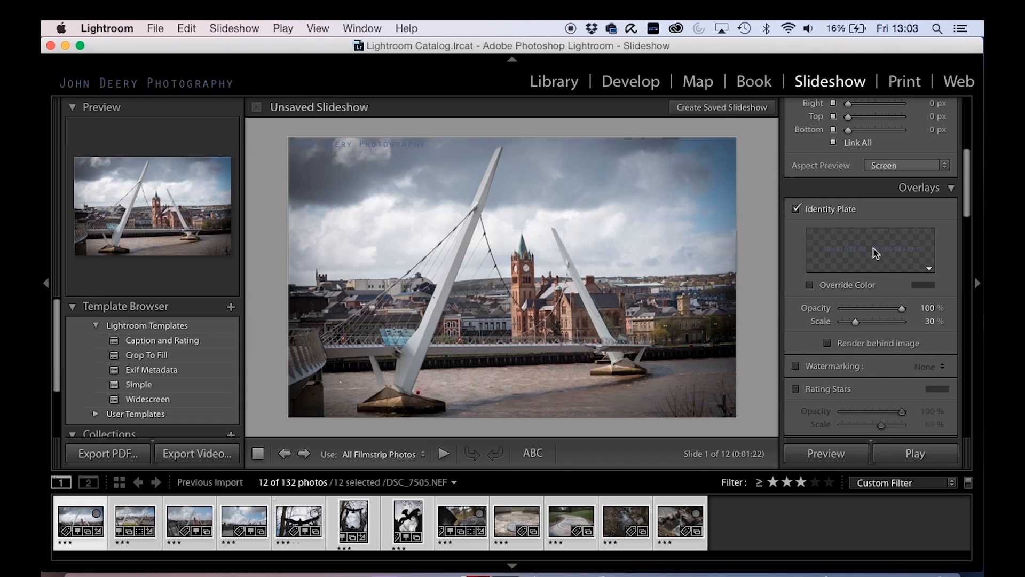
mouse_move(906, 237)
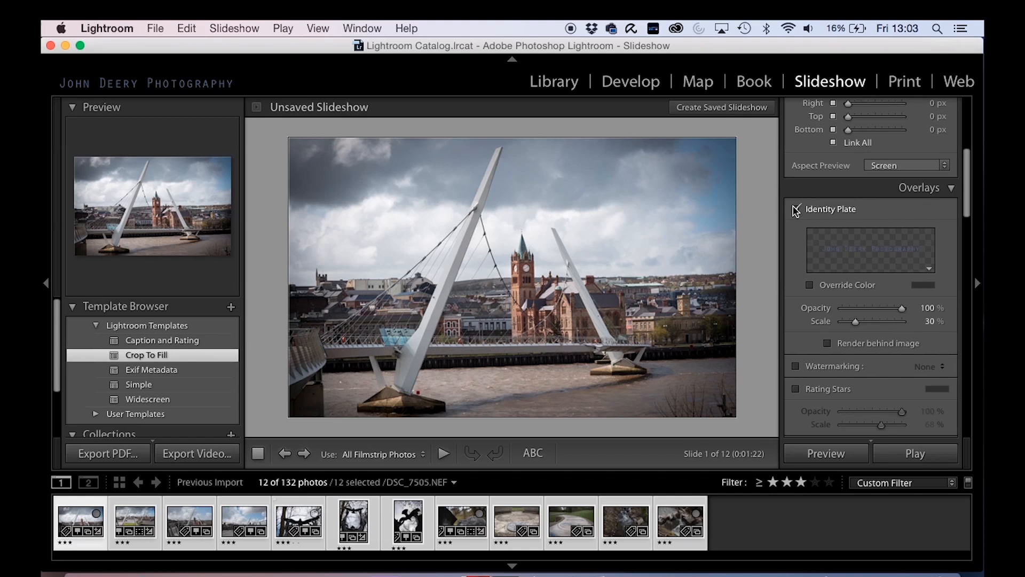
click(795, 209)
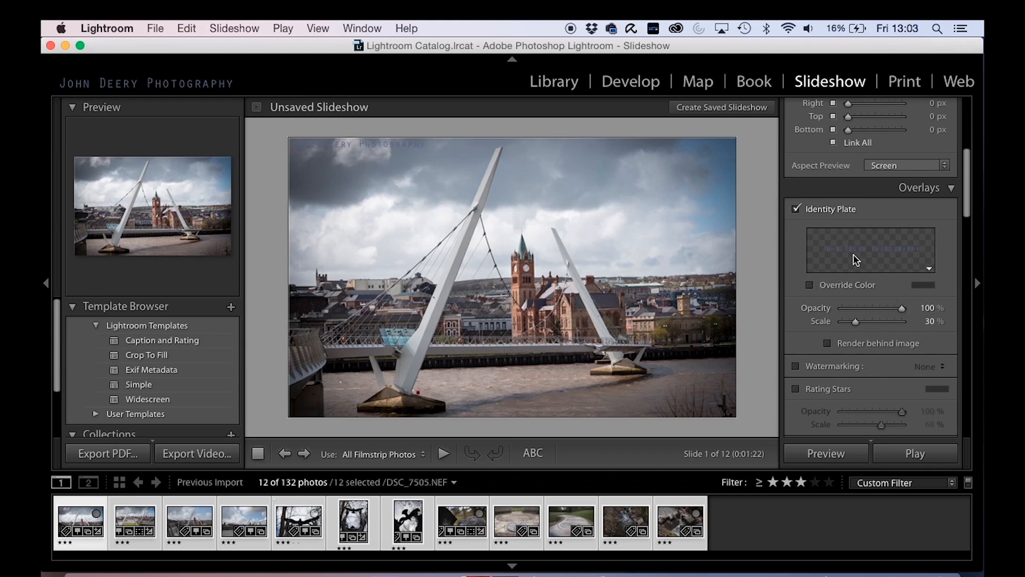
mouse_move(171, 114)
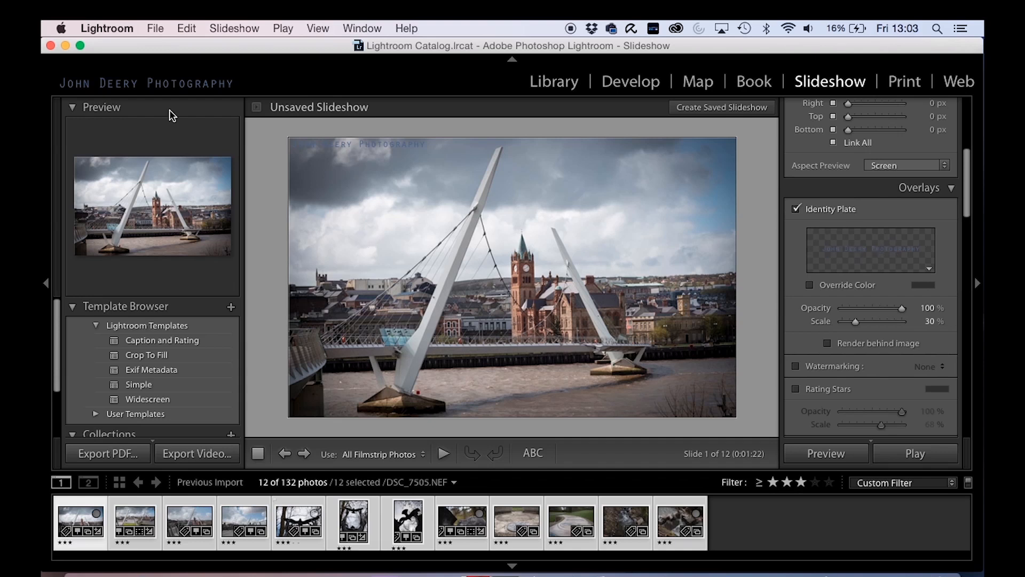
- Change the identity plate to a plain typeface in white and confirm
click(106, 28)
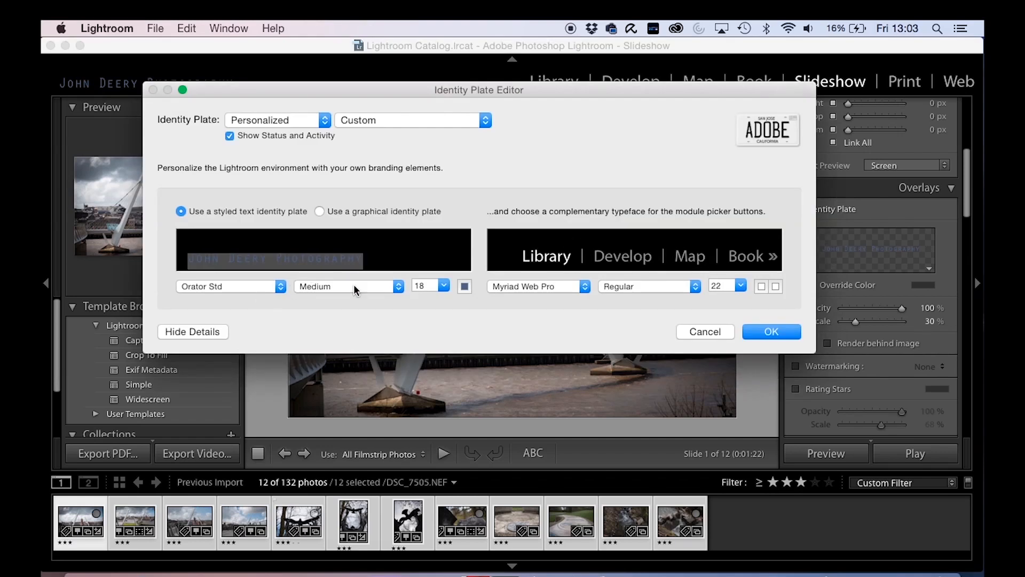
click(228, 286)
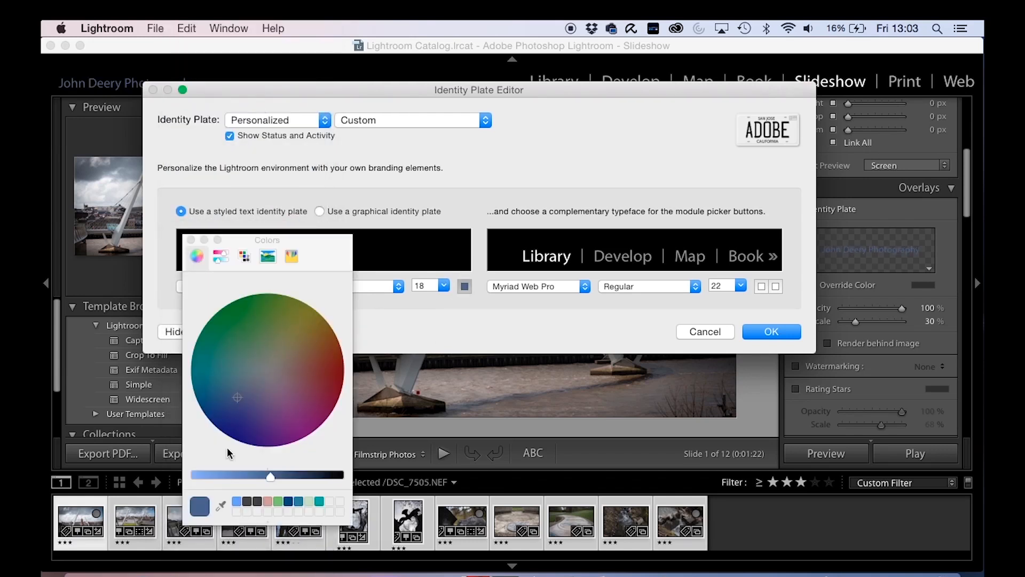
click(265, 369)
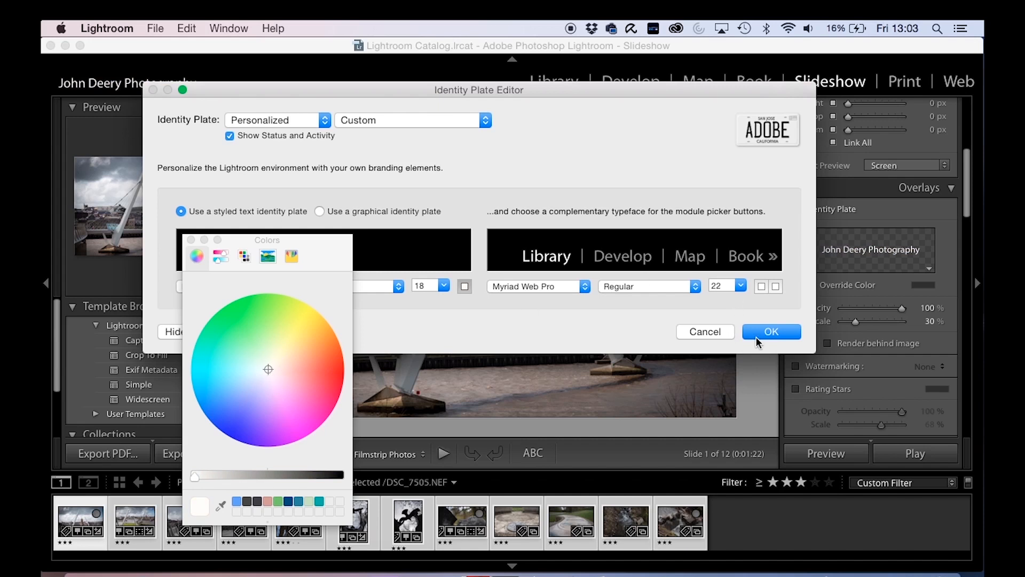
click(771, 331)
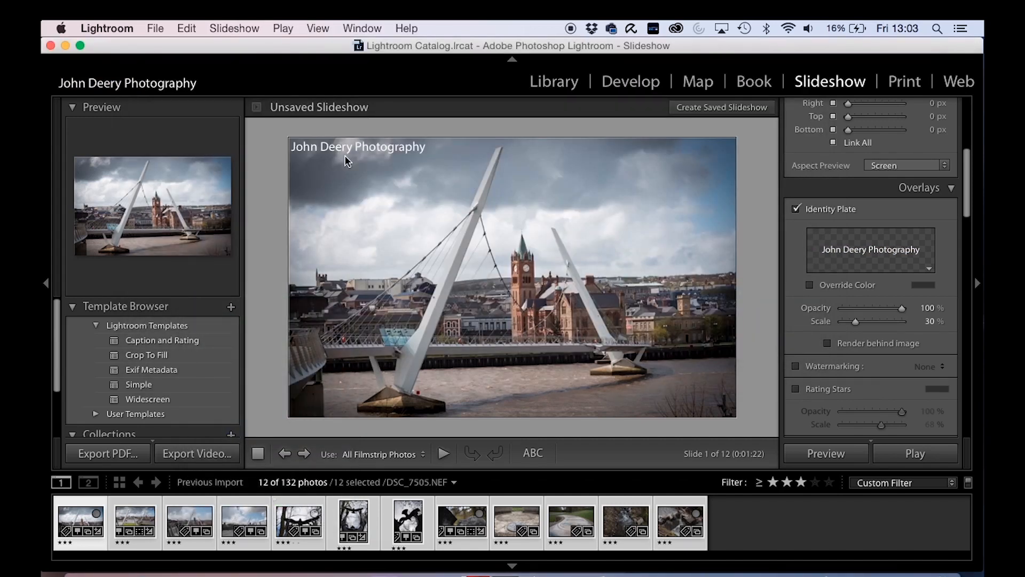
mouse_move(366, 206)
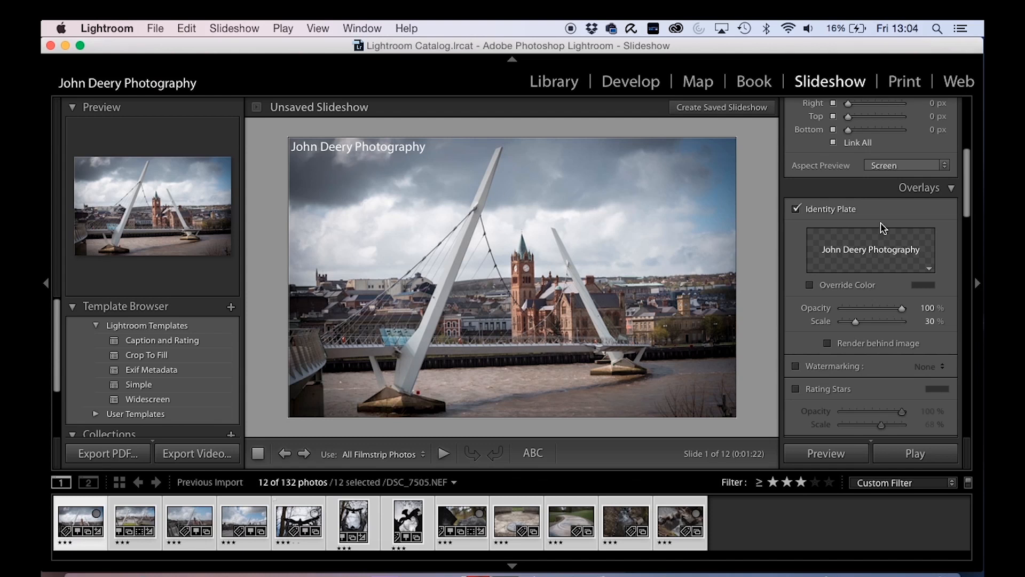
mouse_move(806, 209)
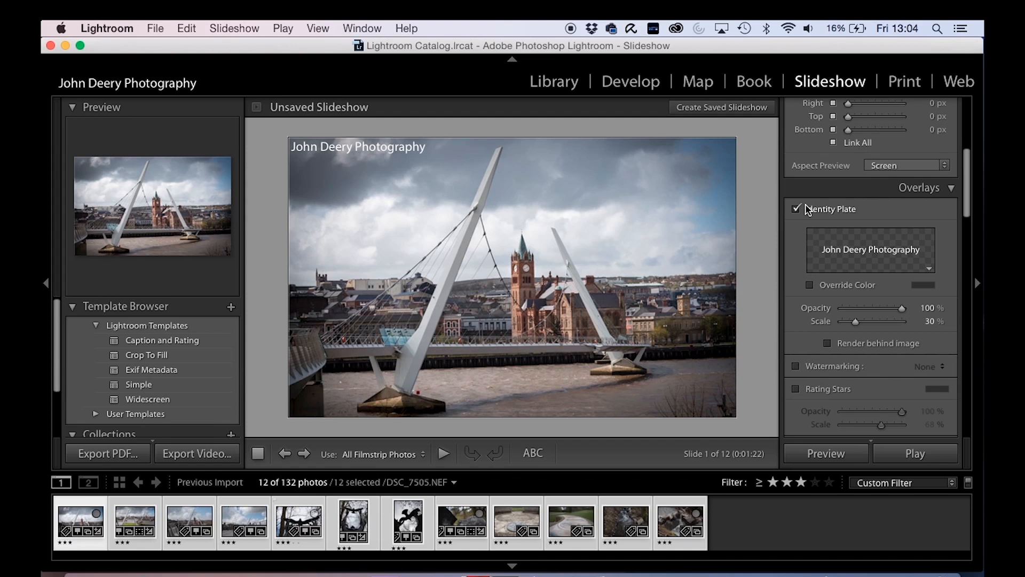
mouse_move(335, 155)
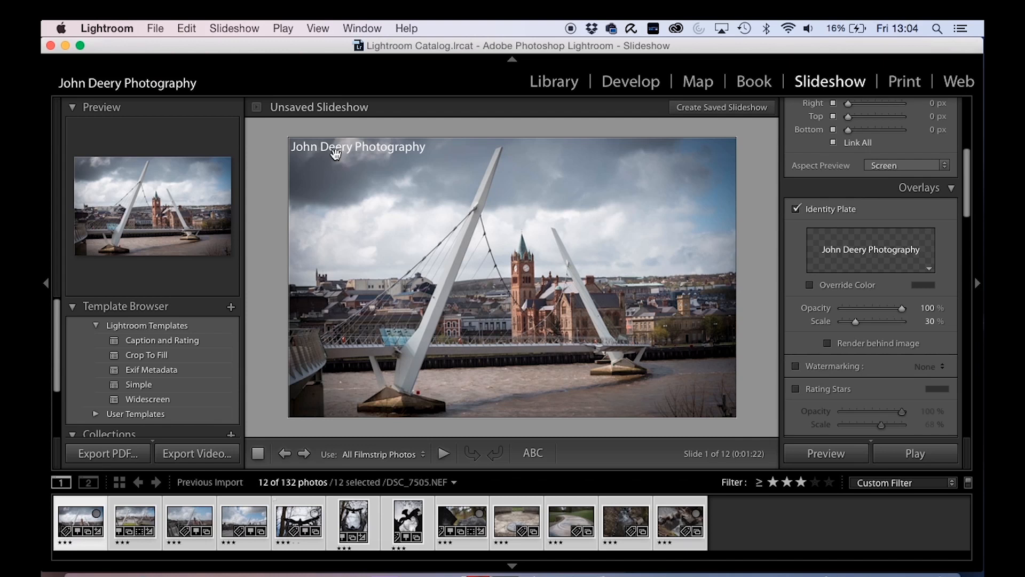
drag(357, 146, 592, 408)
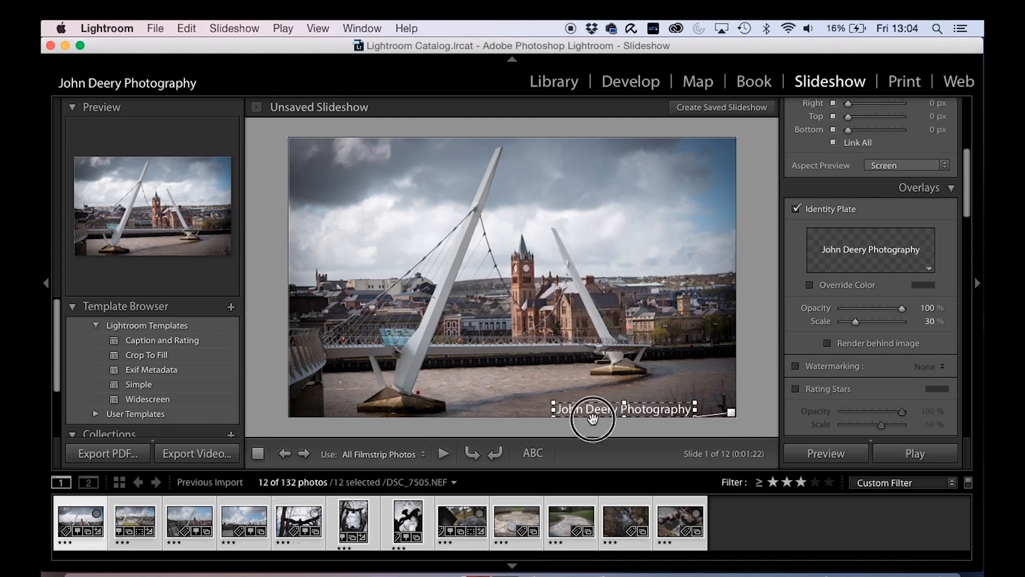
- Move the identity plate to the bottom-right corner and try its opacity around 47%
drag(592, 408, 635, 404)
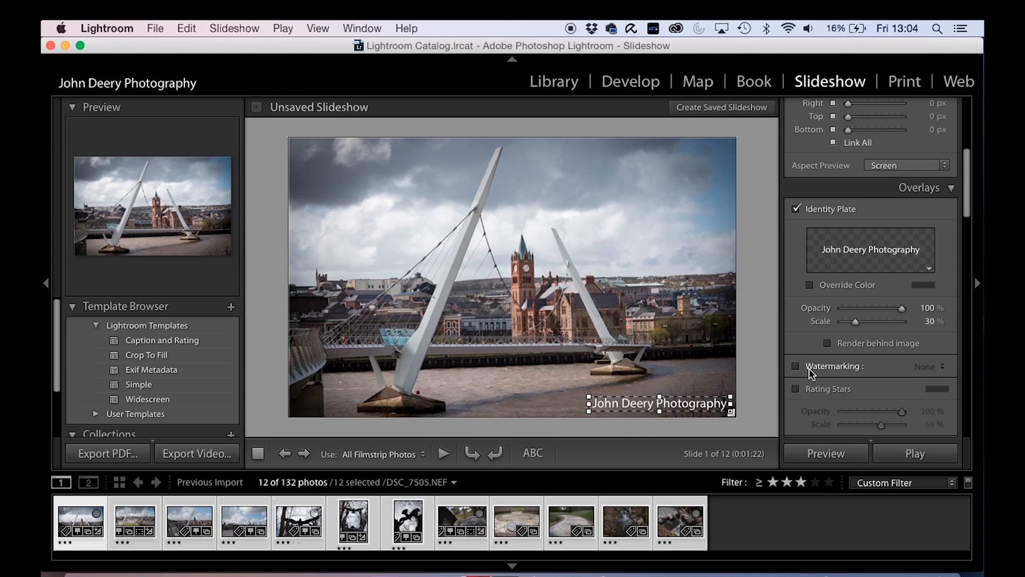
drag(907, 307, 888, 307)
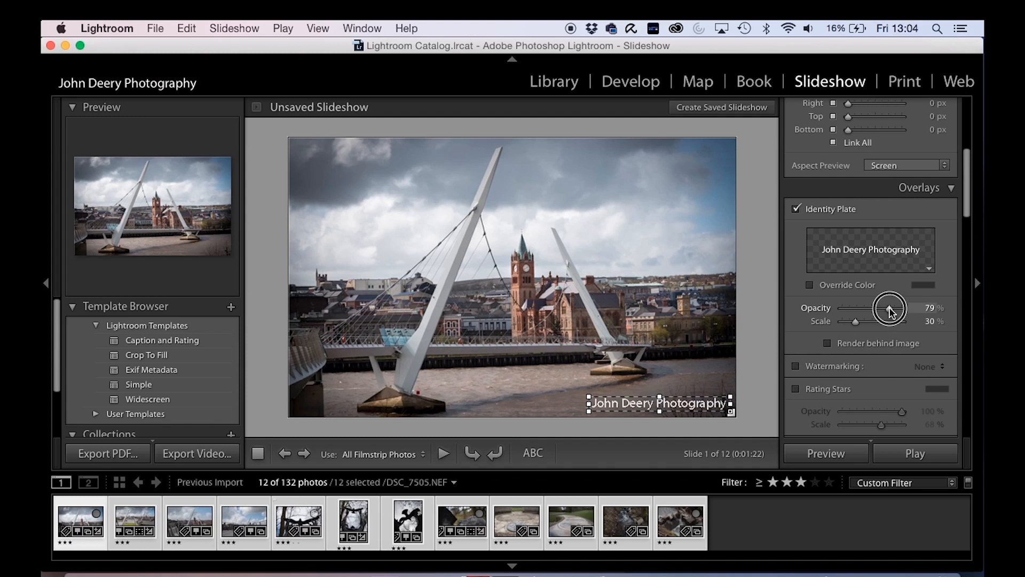
drag(889, 309, 908, 309)
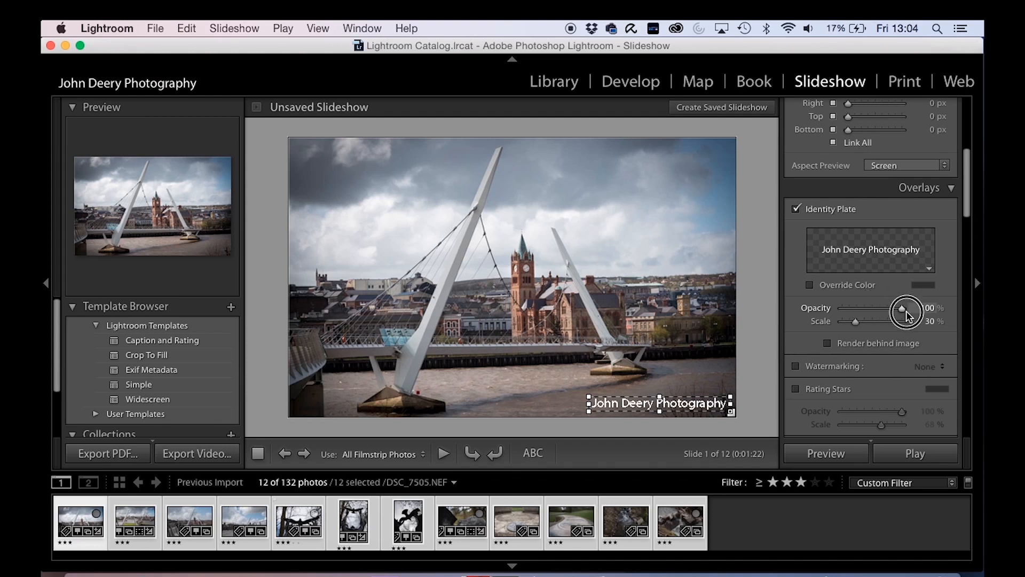
drag(905, 307, 931, 307)
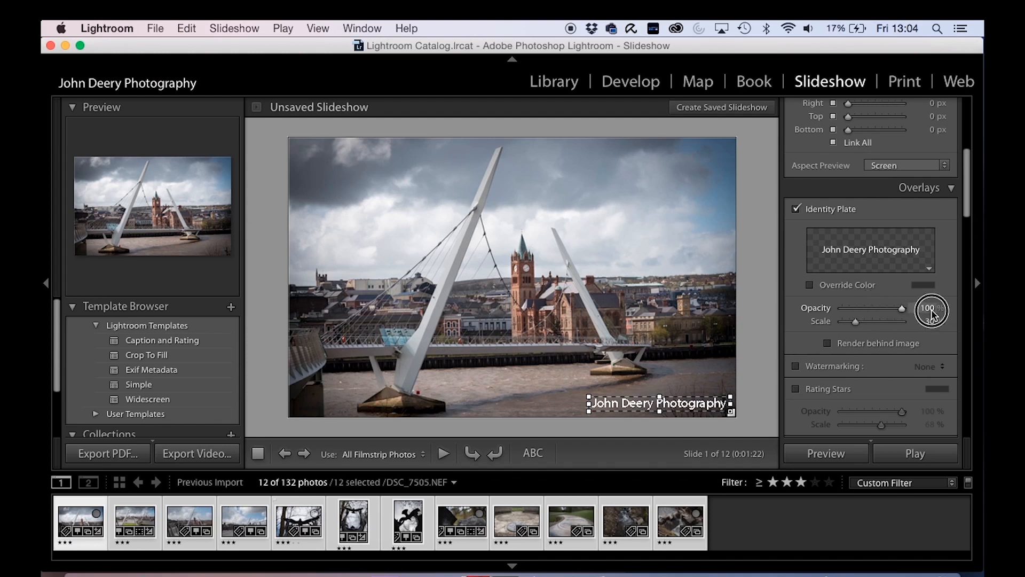
drag(902, 308, 869, 307)
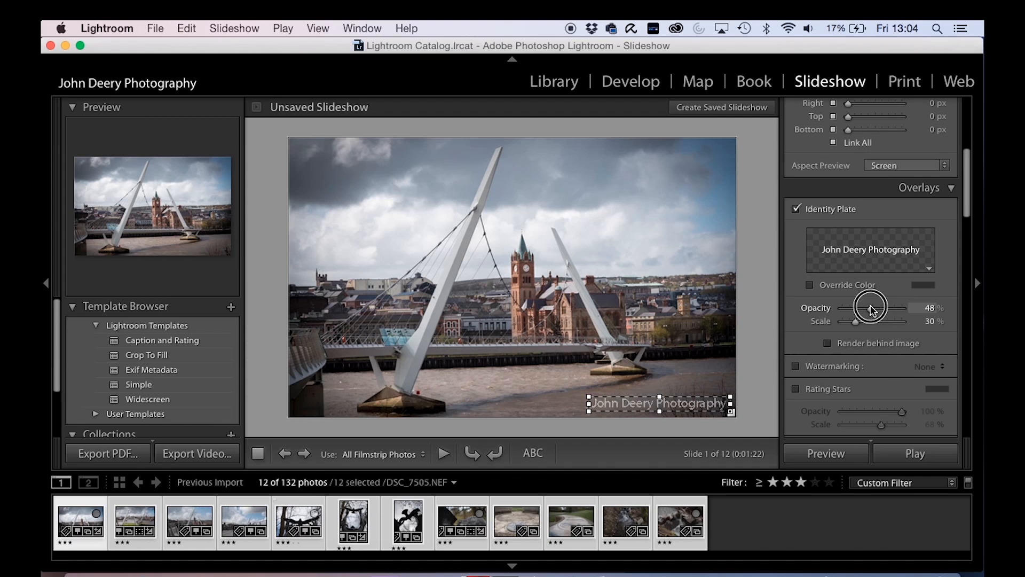
drag(872, 307, 870, 307)
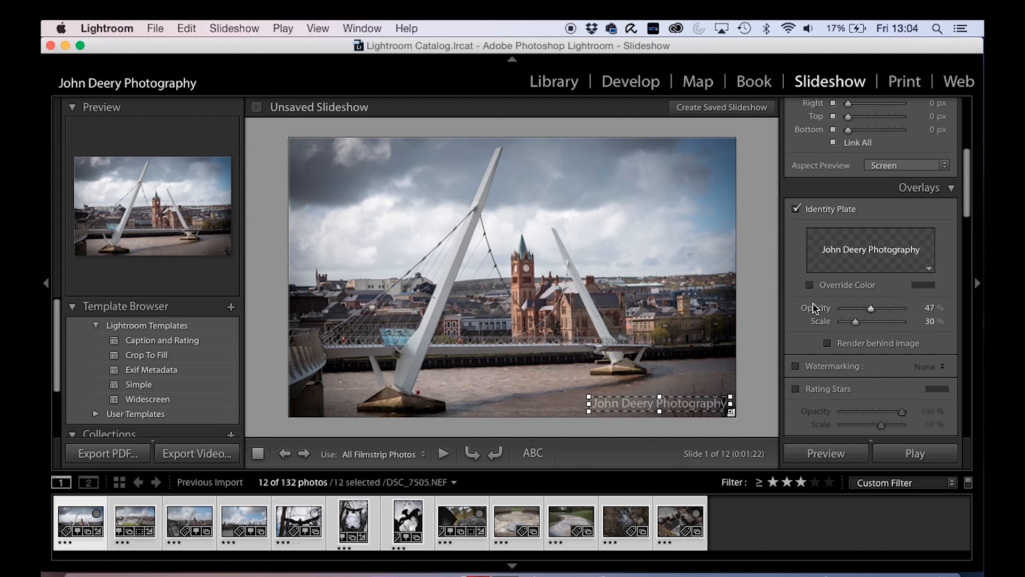
- Scale the identity plate to about 36% and settle its opacity at 35%
drag(853, 322, 878, 322)
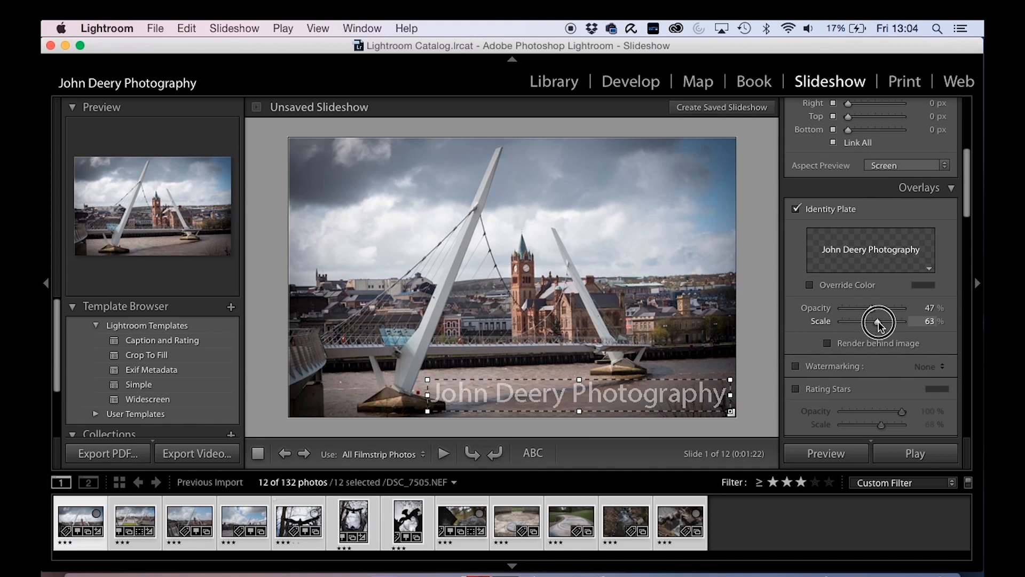
drag(879, 320, 859, 320)
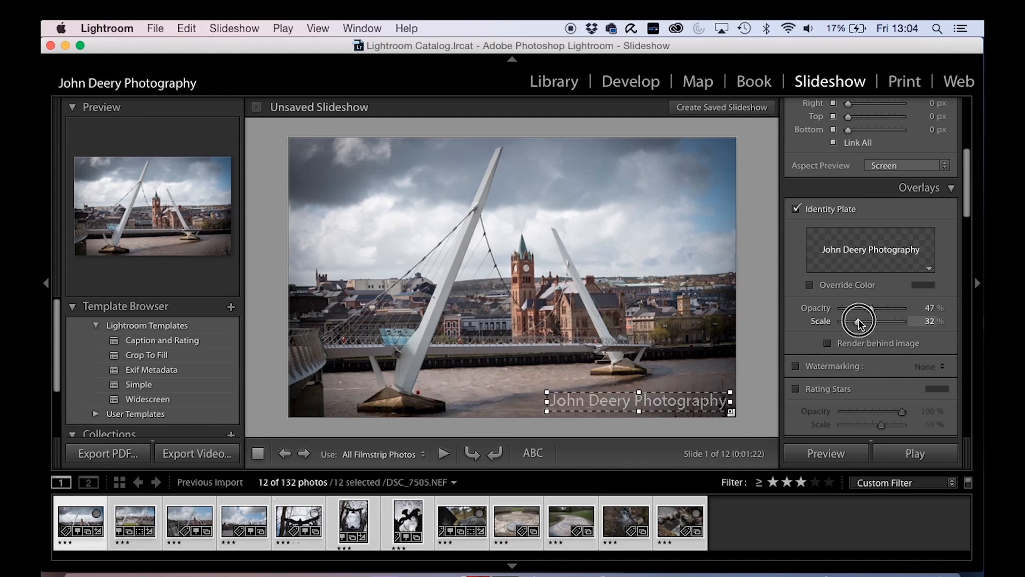
drag(858, 320, 881, 321)
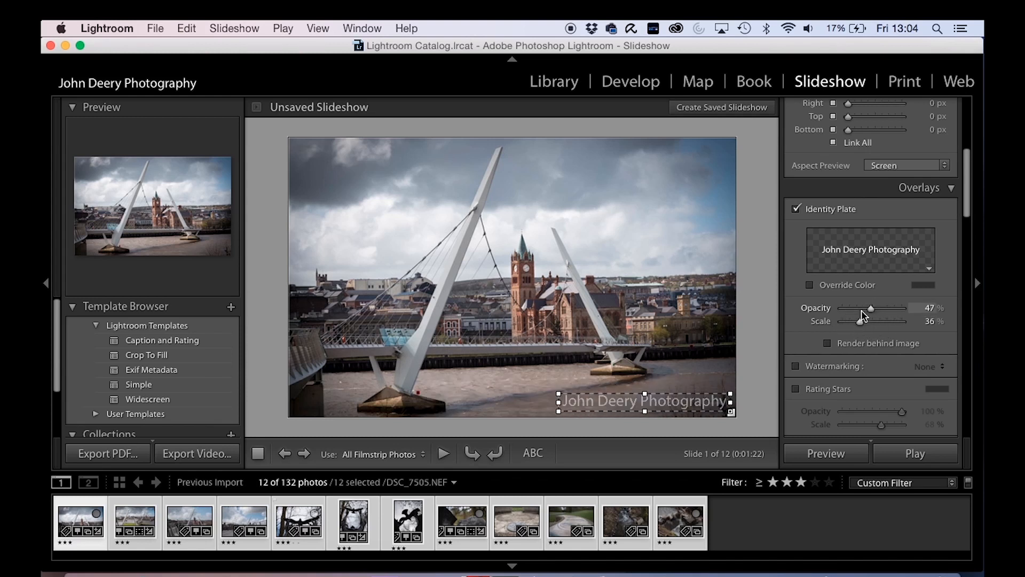
drag(882, 308, 863, 307)
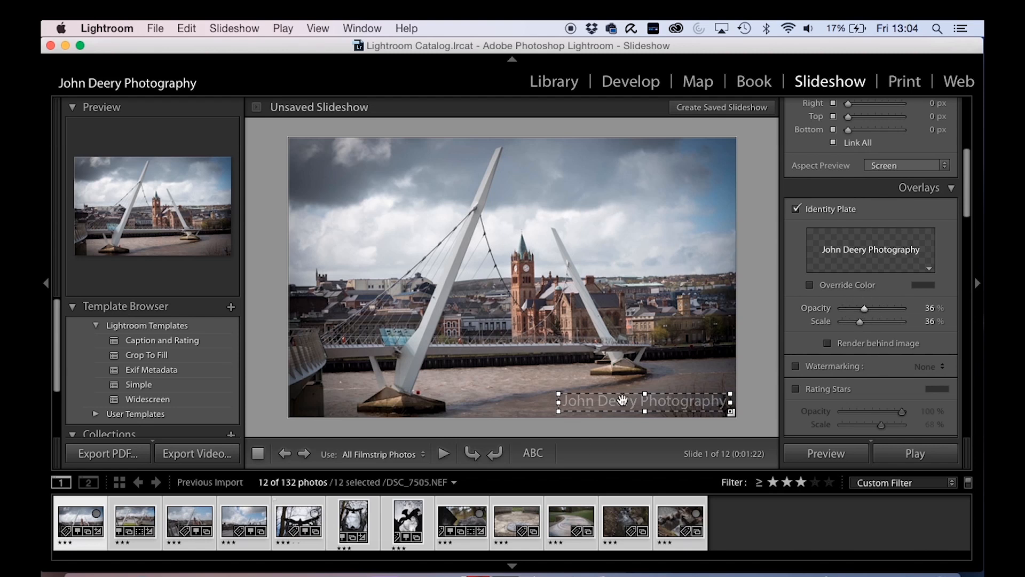
drag(864, 307, 866, 308)
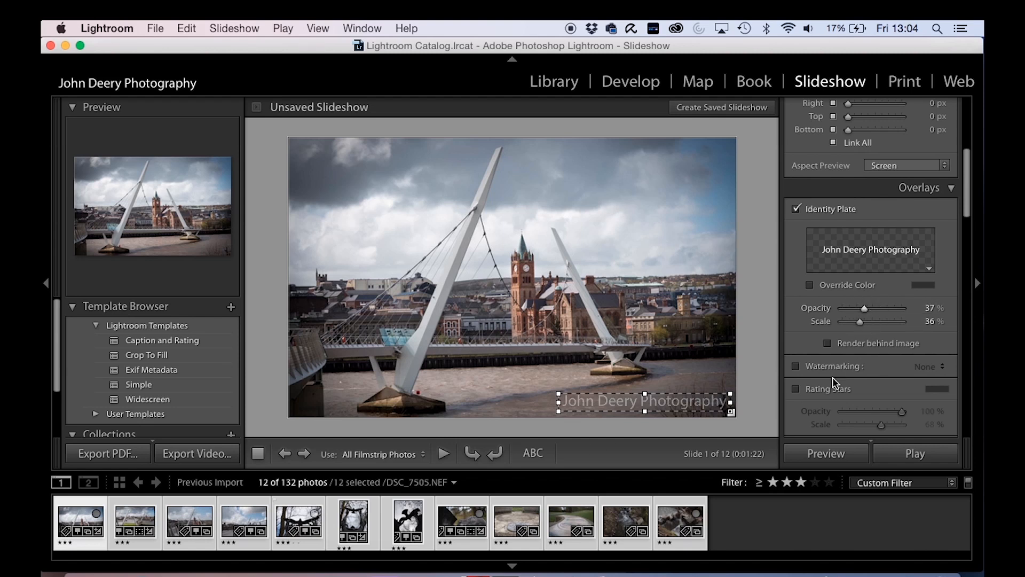
drag(864, 307, 864, 307)
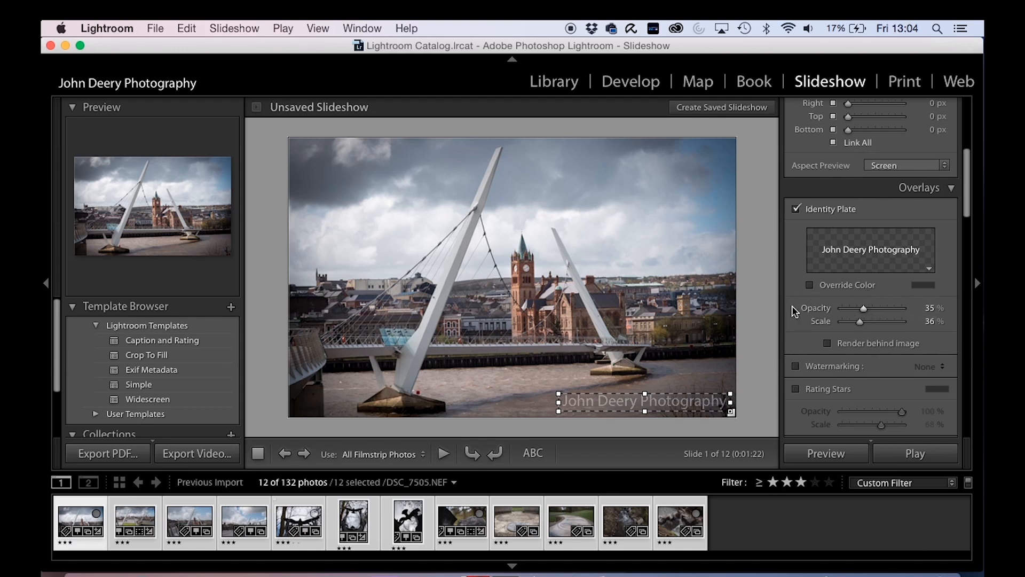
- Leave watermarking off and switch off the Identity Plate overlay
scroll(down, 3)
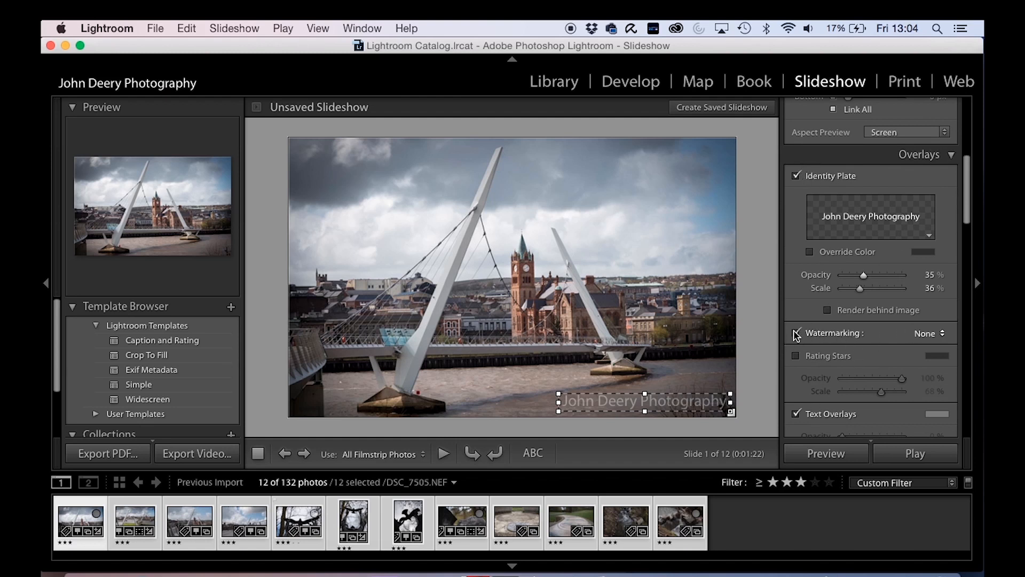
click(796, 333)
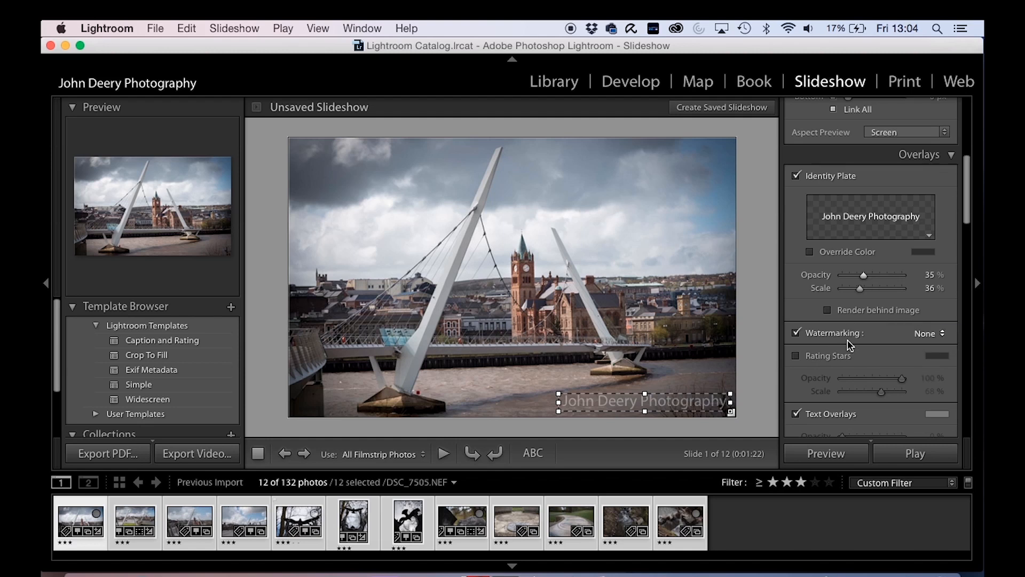
mouse_move(816, 334)
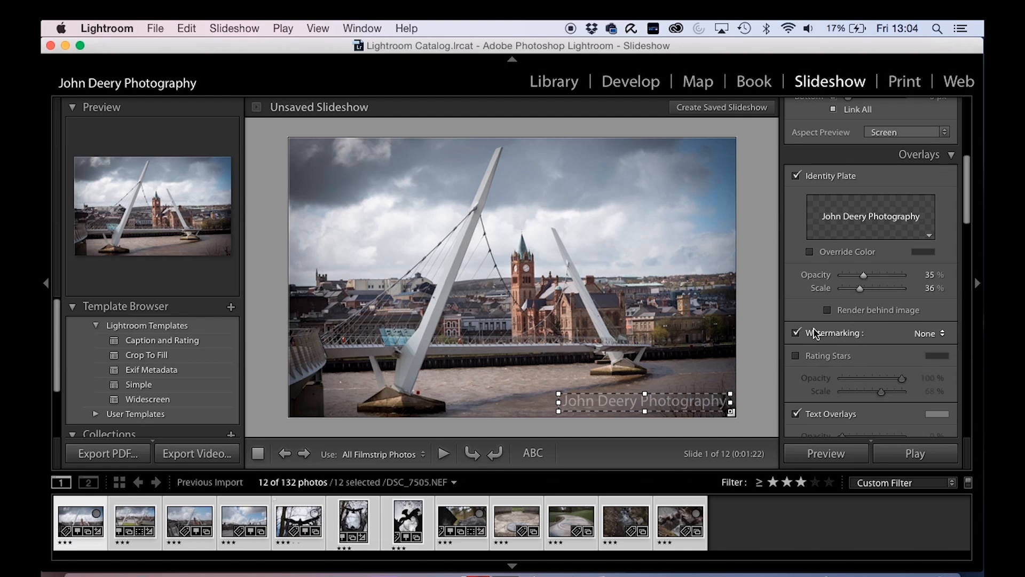
mouse_move(790, 328)
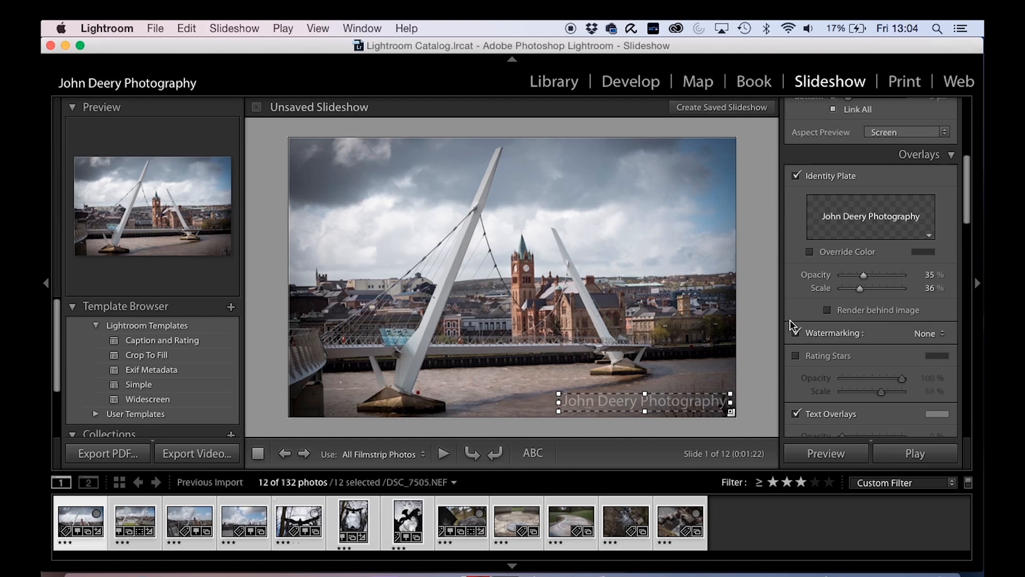
click(796, 175)
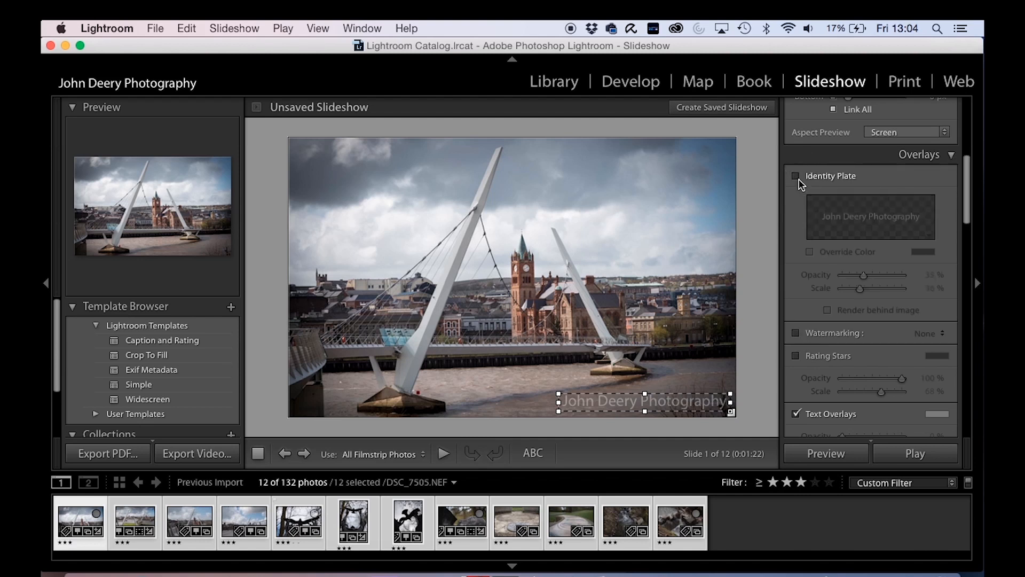
click(795, 355)
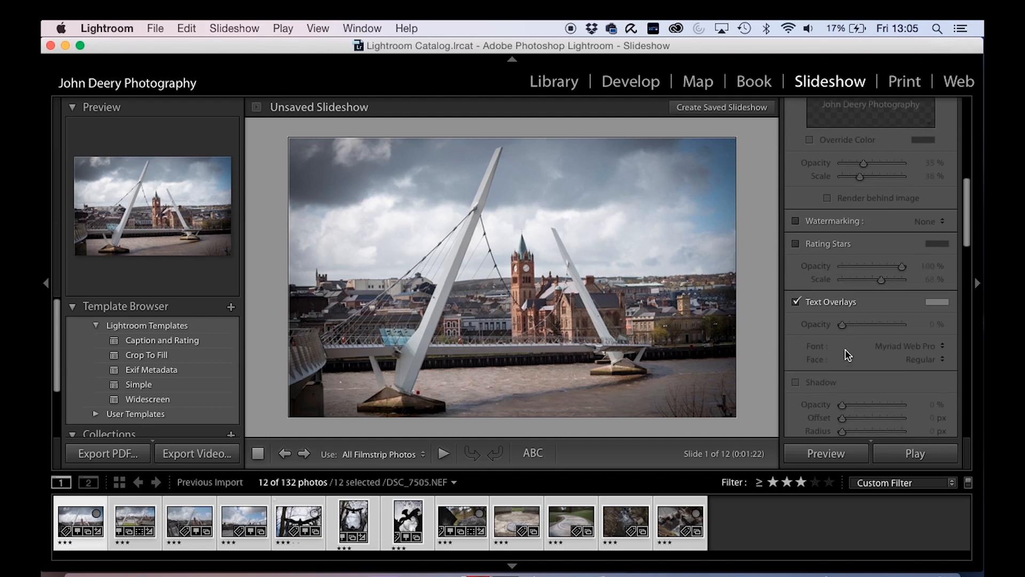
- Scroll the right panel down past Backdrop to the Titles settings
scroll(down, 3)
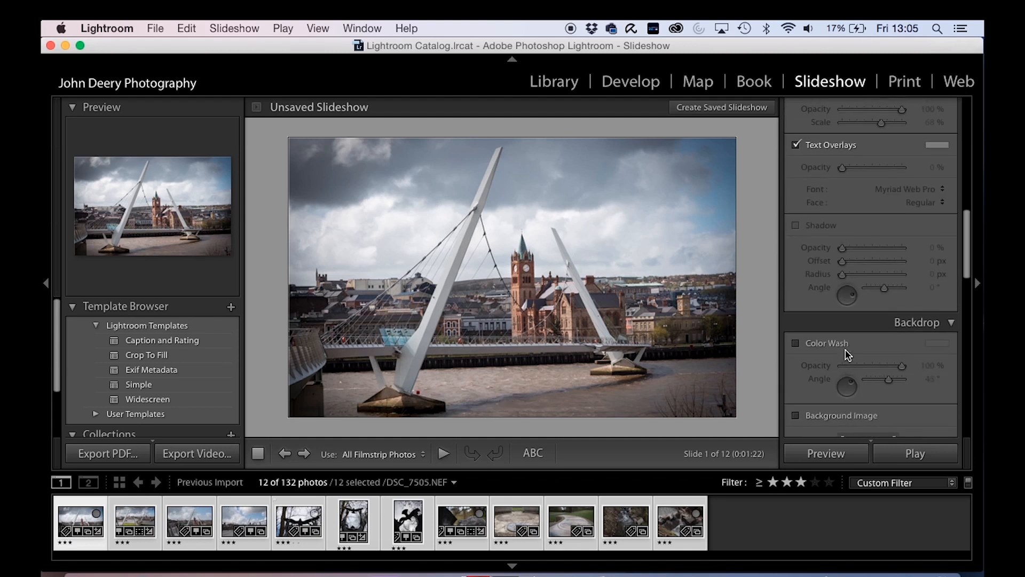
scroll(down, 3)
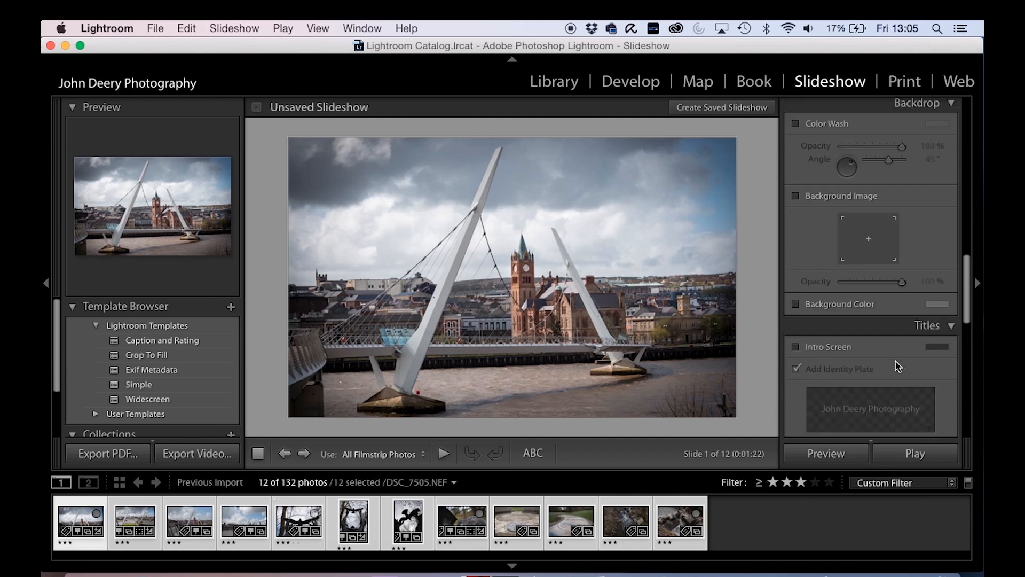
scroll(down, 3)
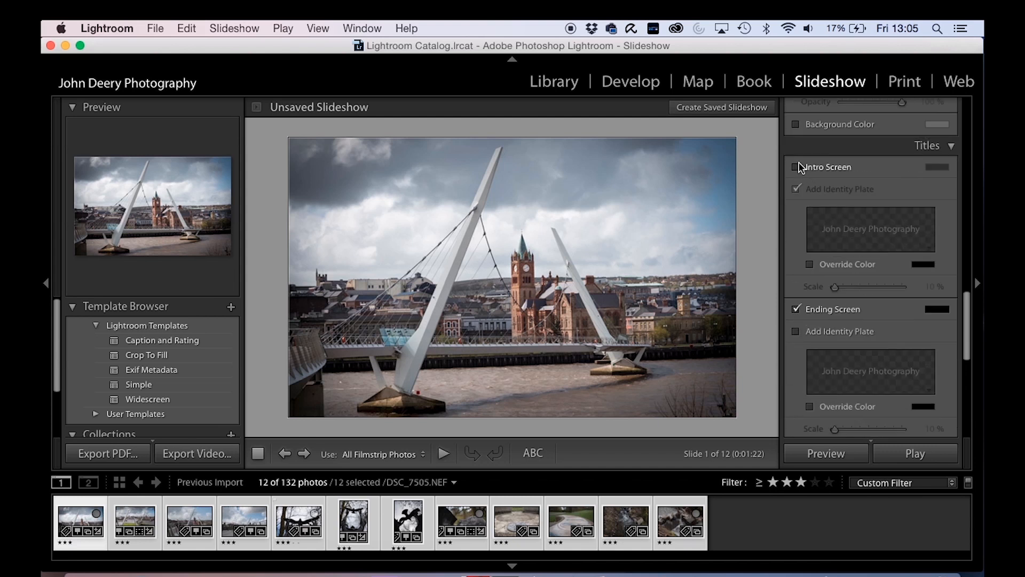
- Enable the intro screen and scale the name to about 54% on intro and 42% on ending
click(796, 166)
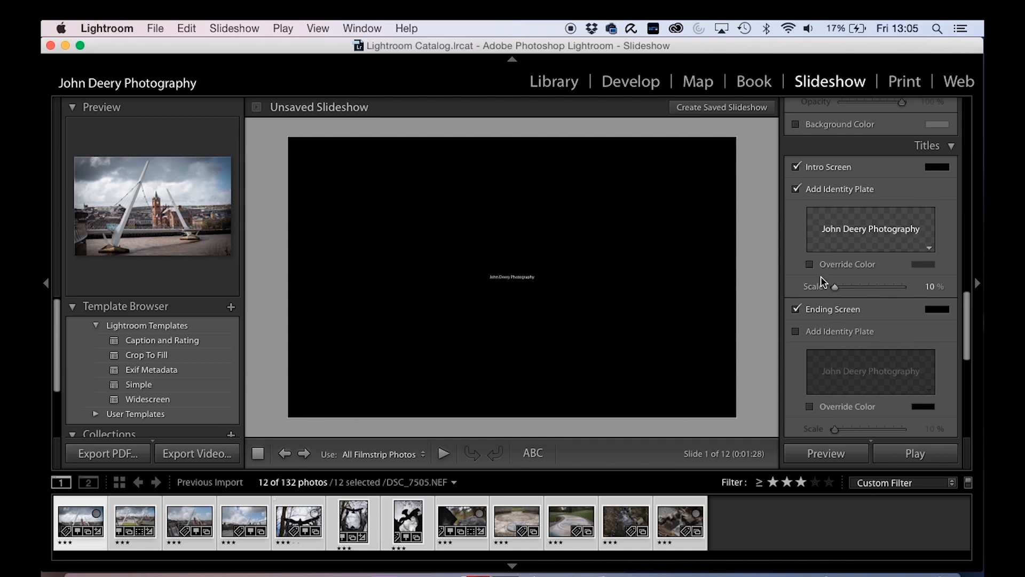
drag(835, 286, 872, 286)
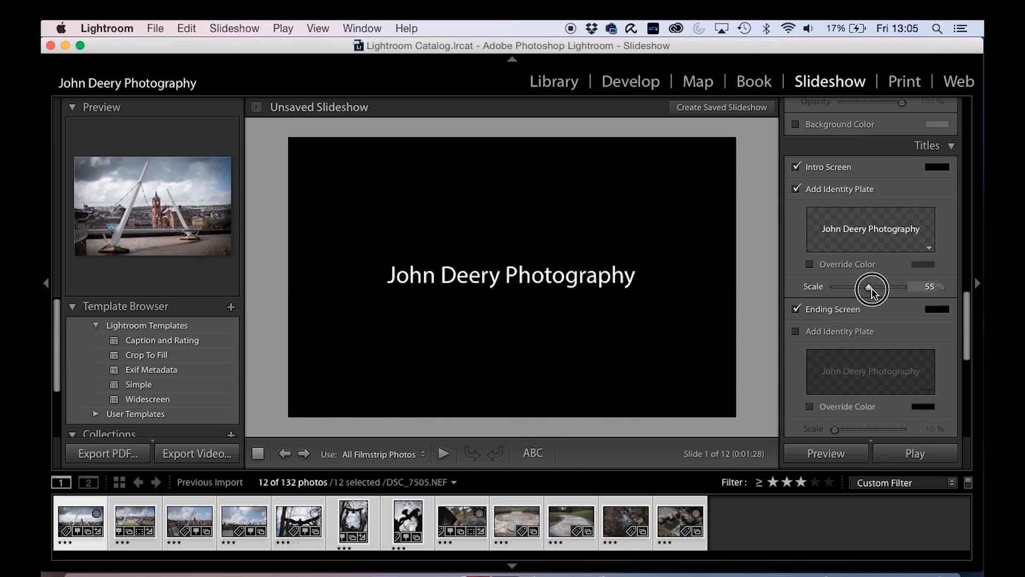
drag(873, 286, 868, 286)
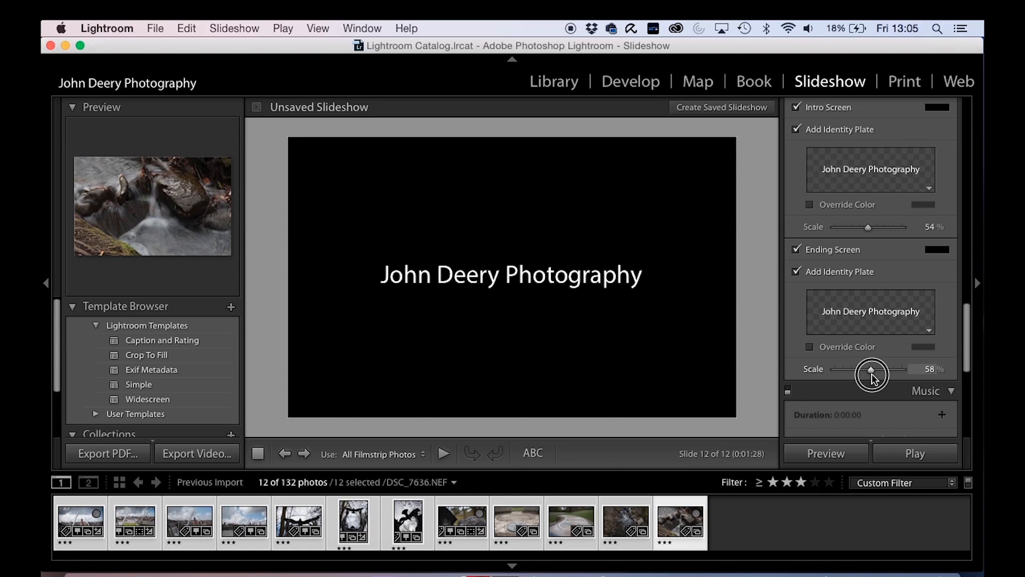
drag(872, 369, 858, 368)
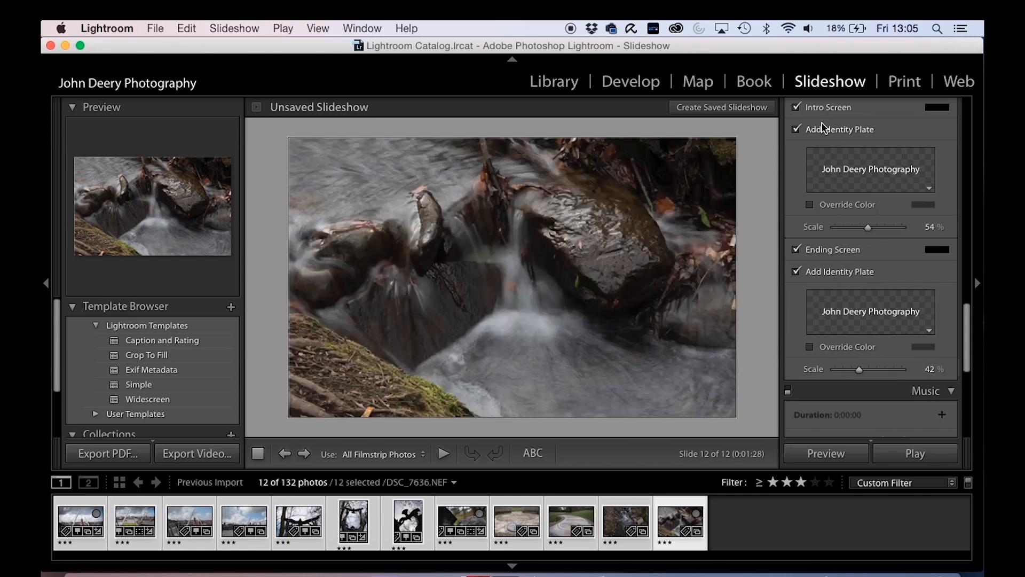
- Scroll to the Playback settings with 2.2-second slides, 0.7-second crossfades, pan and zoom and repeat
scroll(down, 3)
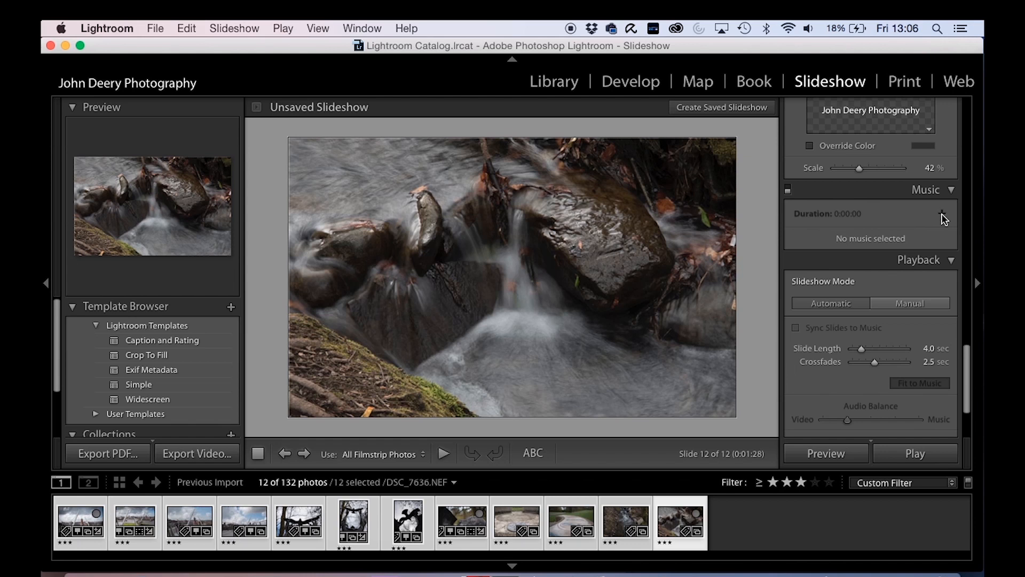
mouse_move(953, 224)
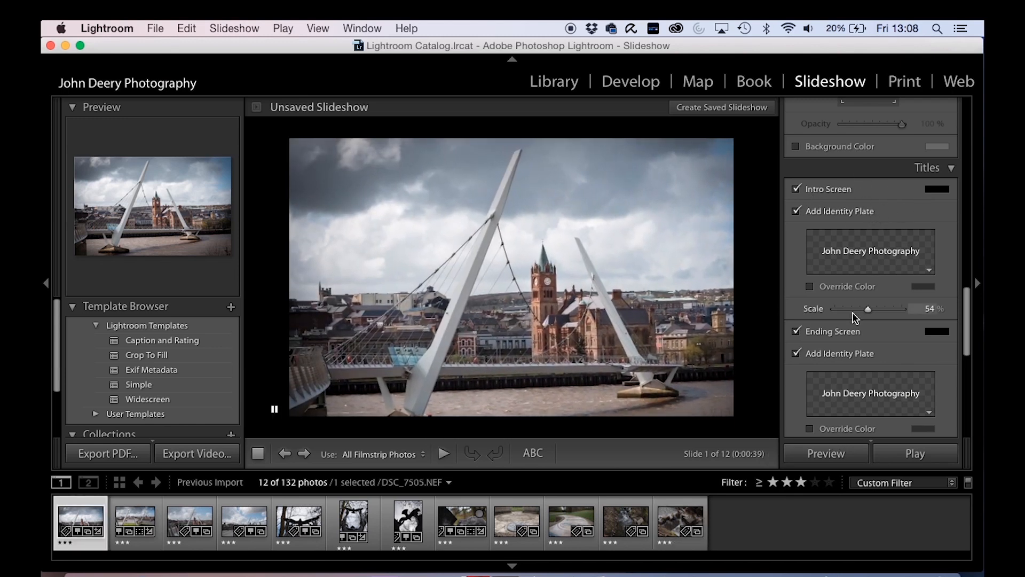
scroll(down, 3)
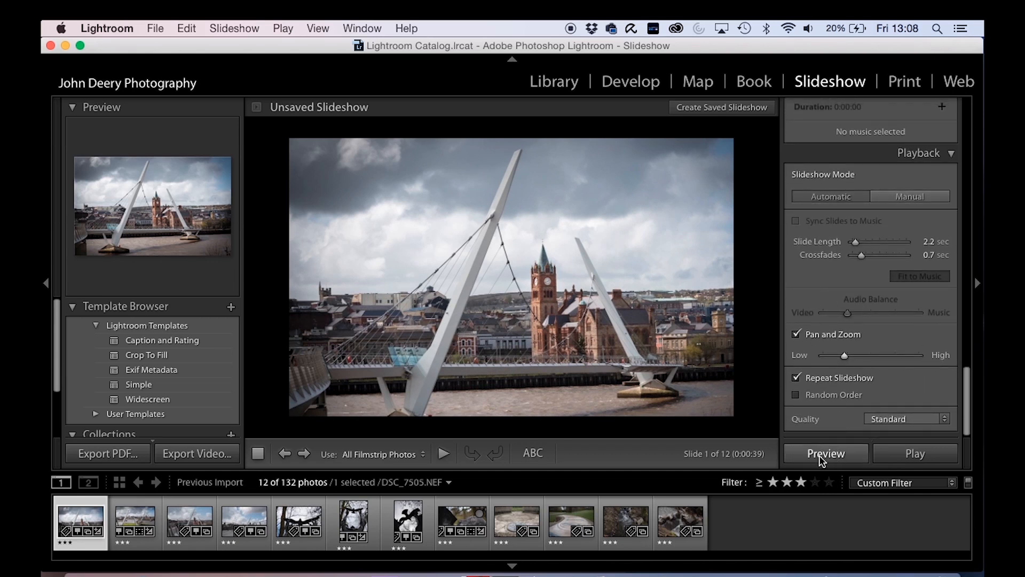
- Start the slideshow preview and let it run from the intro name screen into the panning photos
click(826, 452)
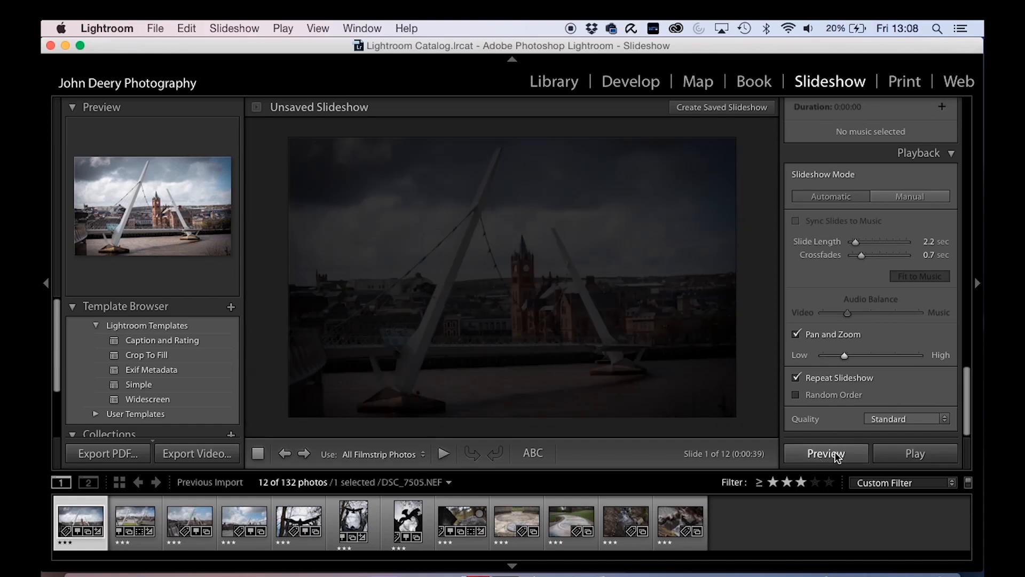
click(825, 452)
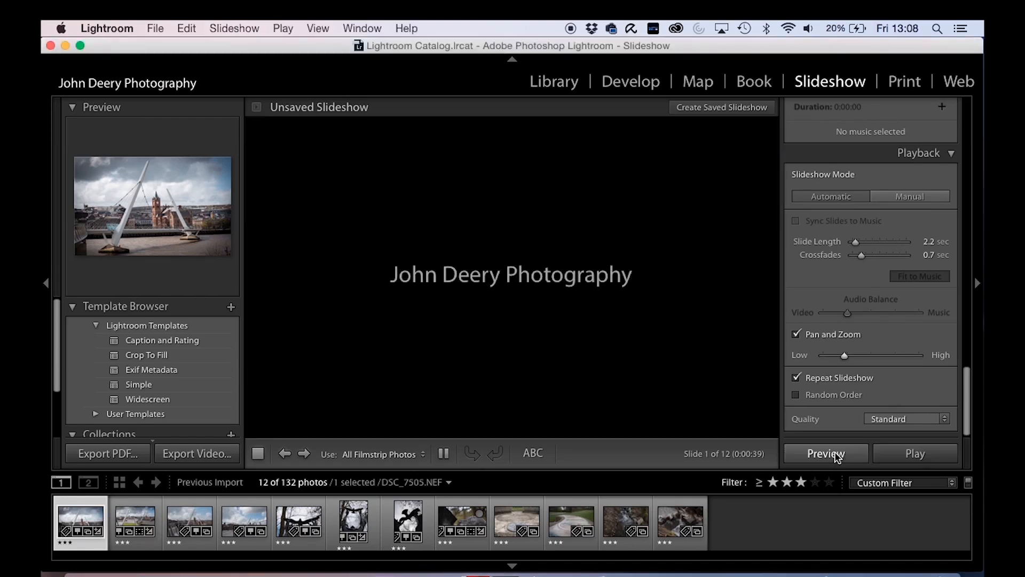
click(825, 453)
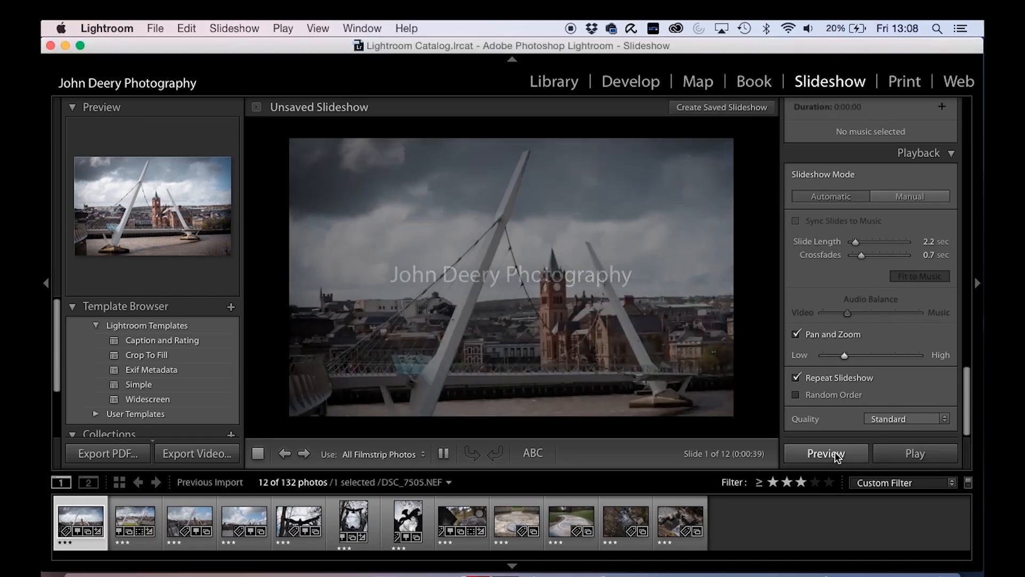
click(826, 452)
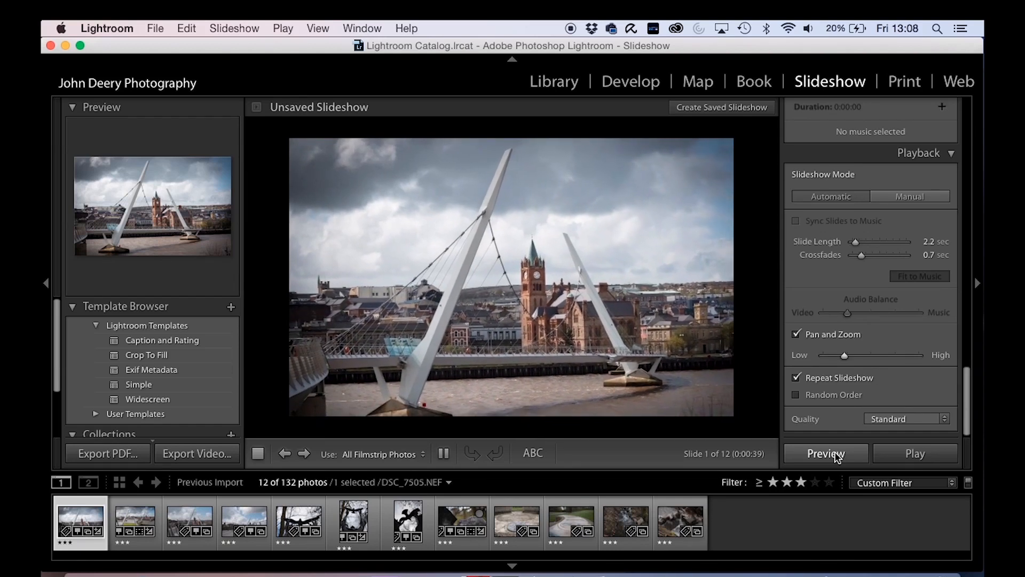
click(303, 453)
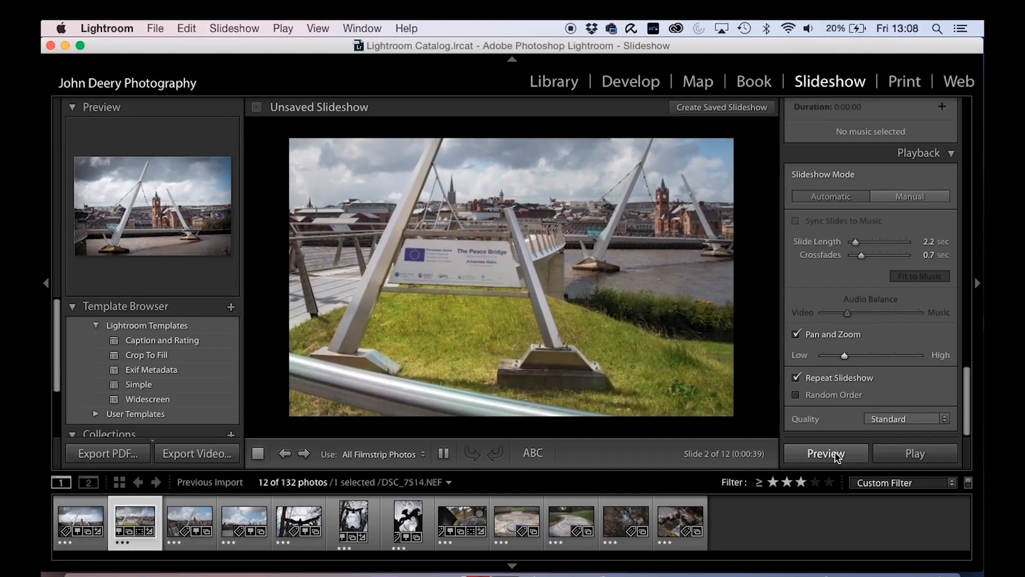